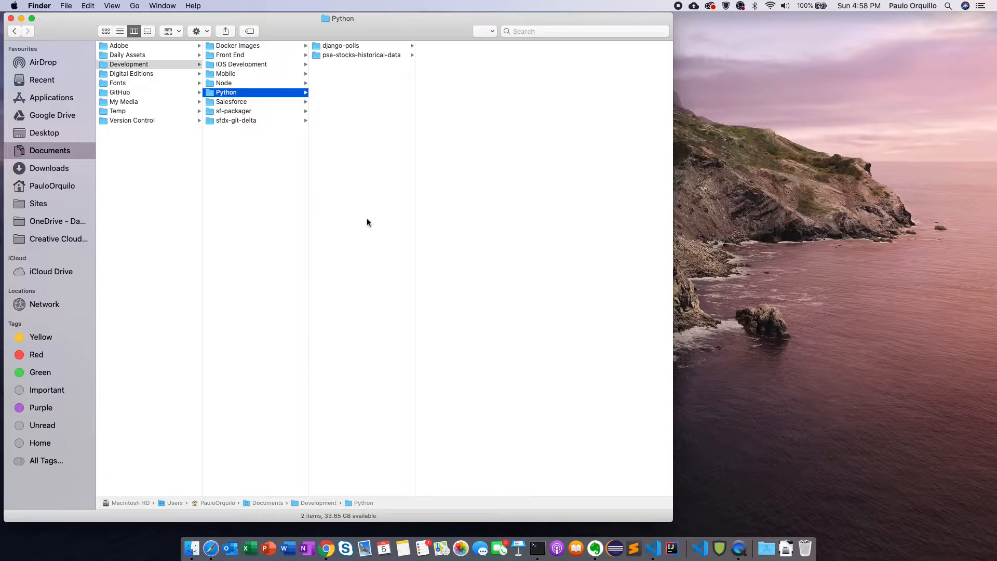
pyautogui.moveTo(75, 14)
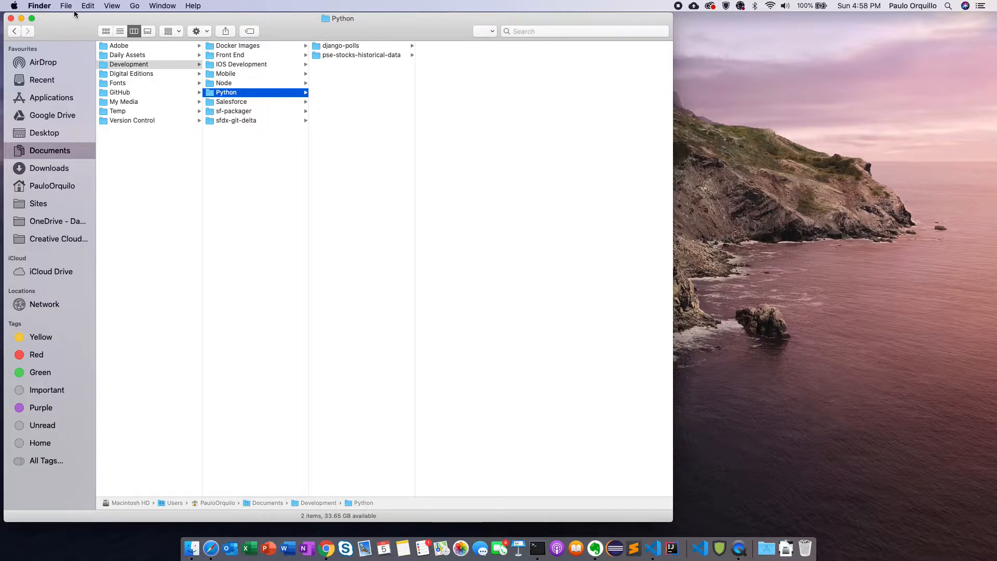
# Check the MySQL server status in System Preferences.
pyautogui.click(13, 6)
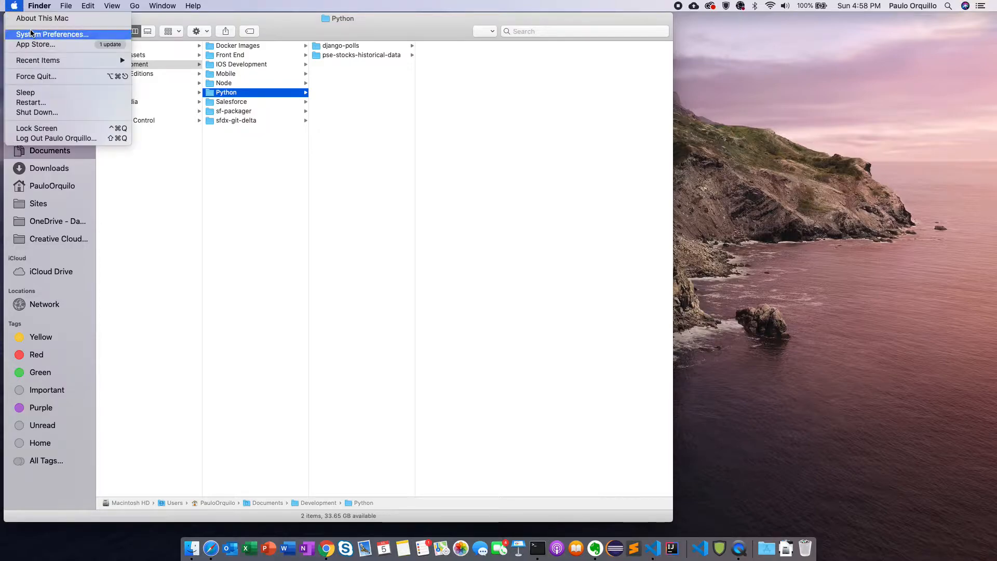
pyautogui.click(52, 34)
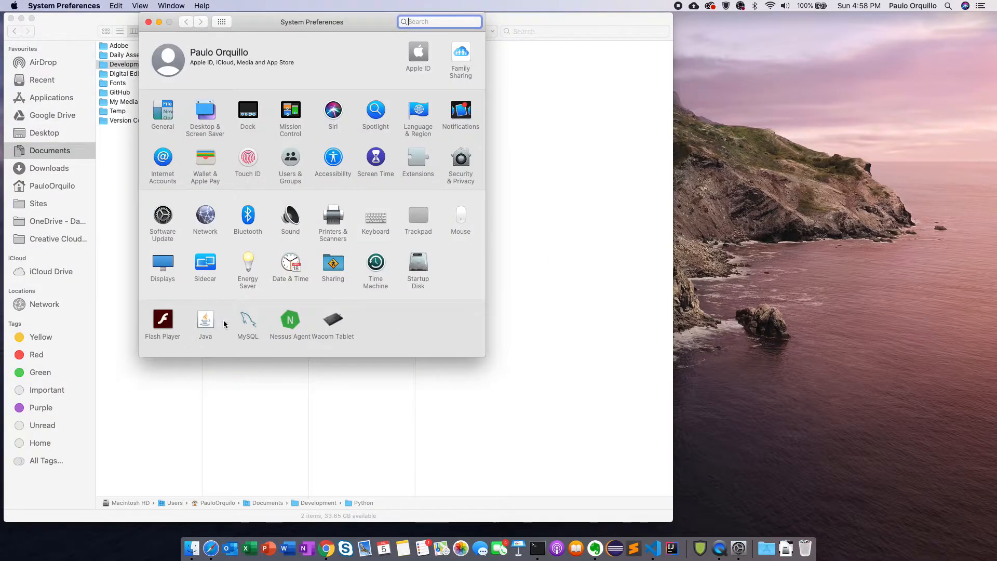
pyautogui.click(248, 320)
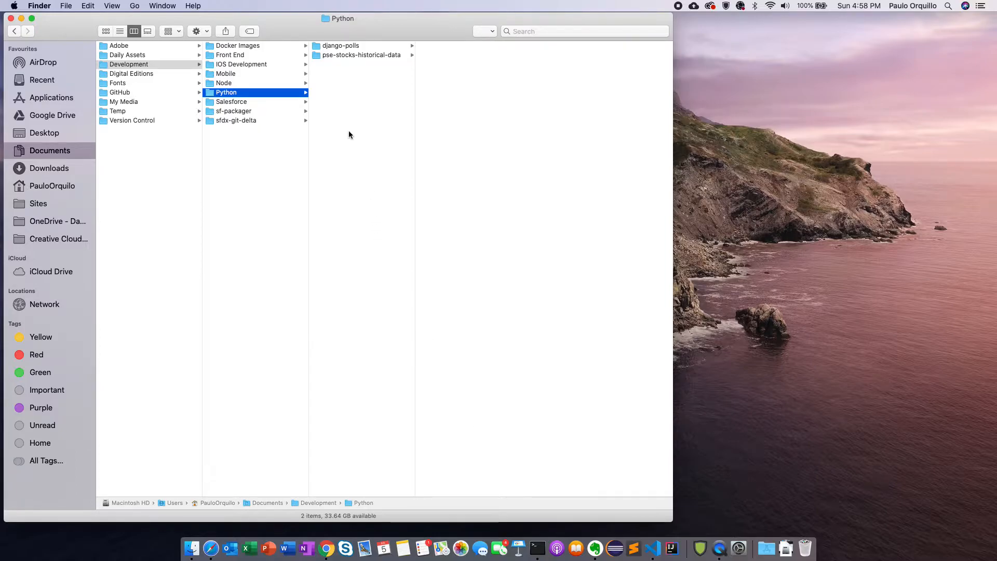
# Create a youtube-demo folder inside the Python folder and open it in VS Code.
pyautogui.rightClick(348, 135)
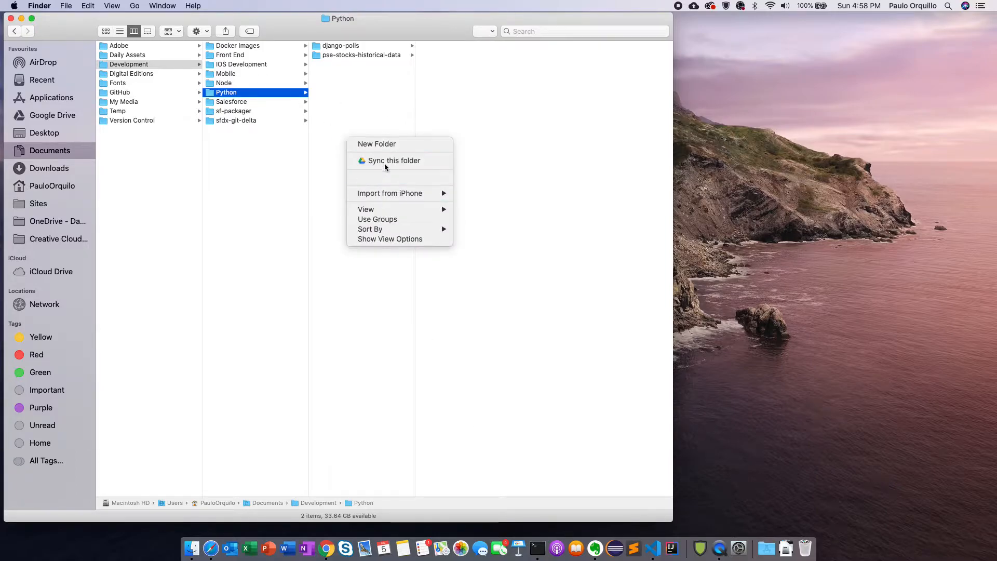
pyautogui.click(377, 144)
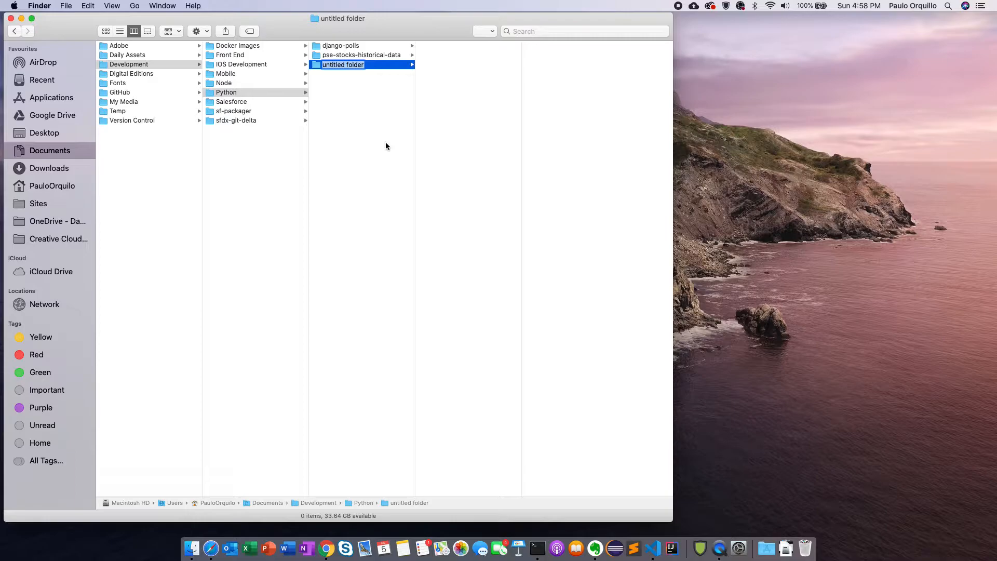
pyautogui.write('youtube-demo')
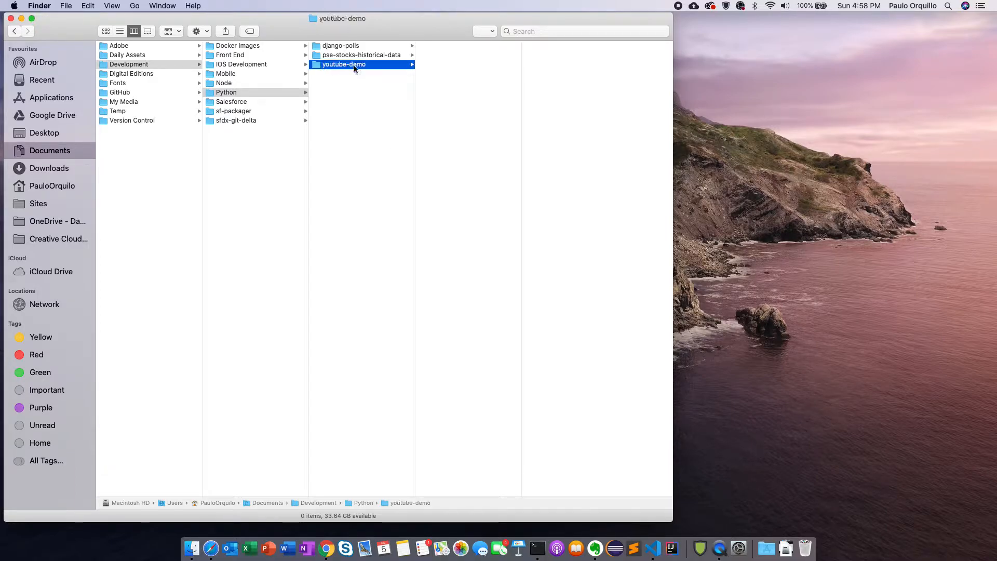
pyautogui.rightClick(343, 65)
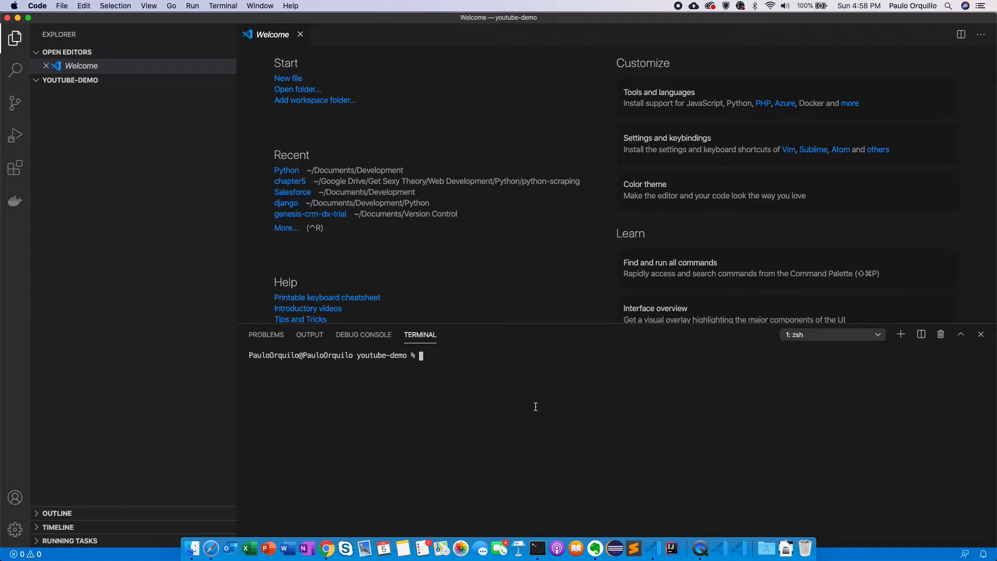
# Run pipenv shell to create the youtube-demo environment, allowing python3.7 through LuLu.
pyautogui.write('pipenv')
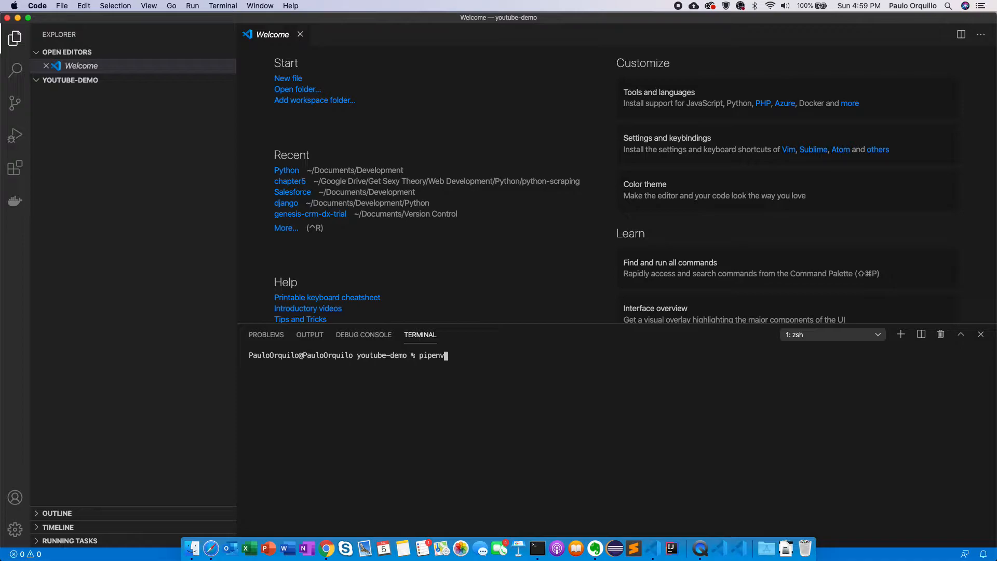
pyautogui.write('shell')
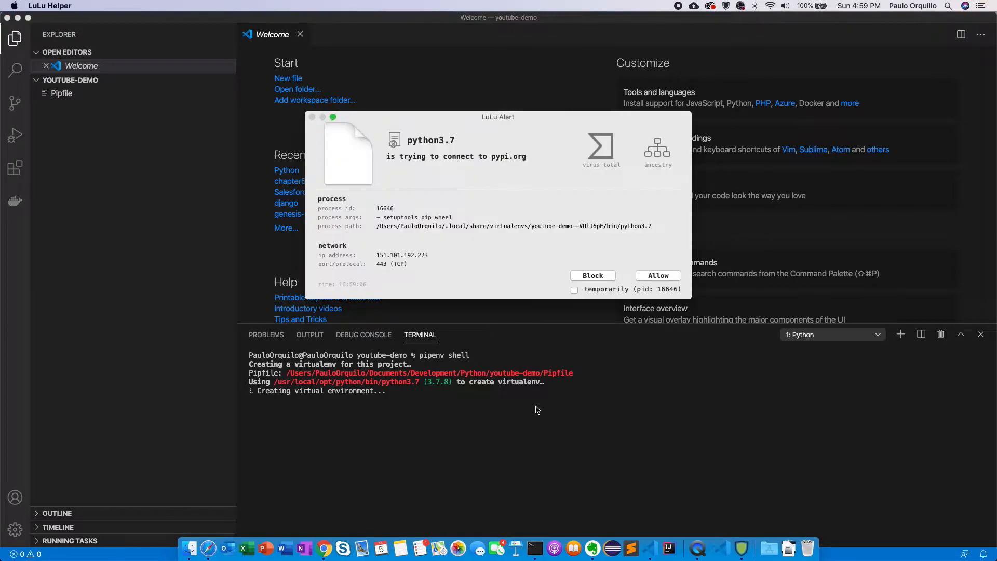
pyautogui.click(657, 274)
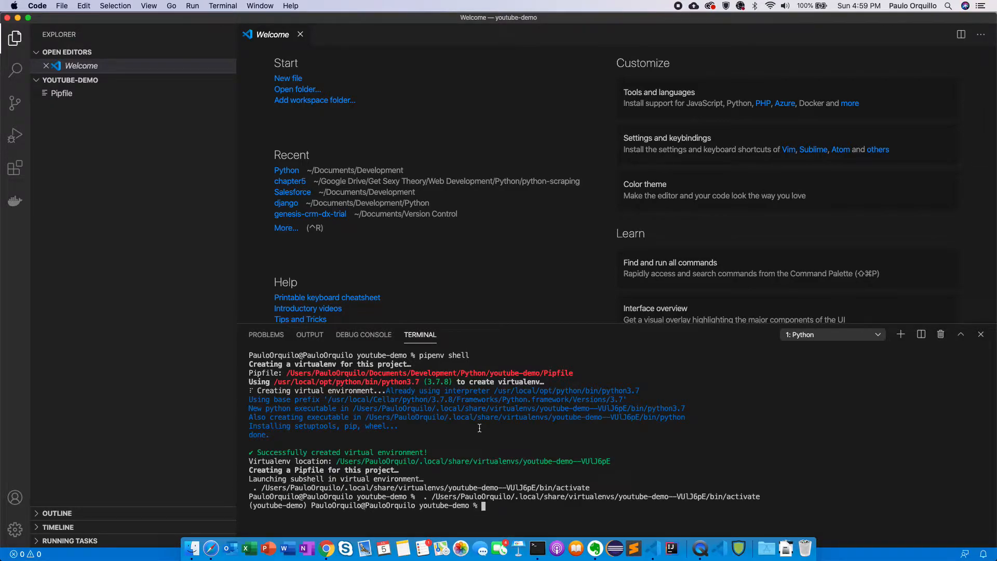
pyautogui.write('pip')
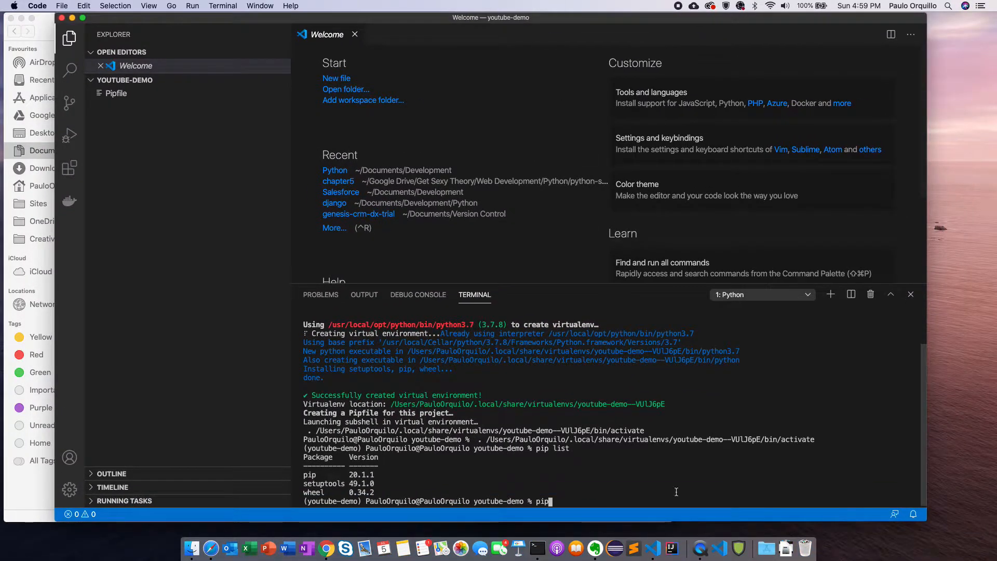
pyautogui.moveTo(694, 543)
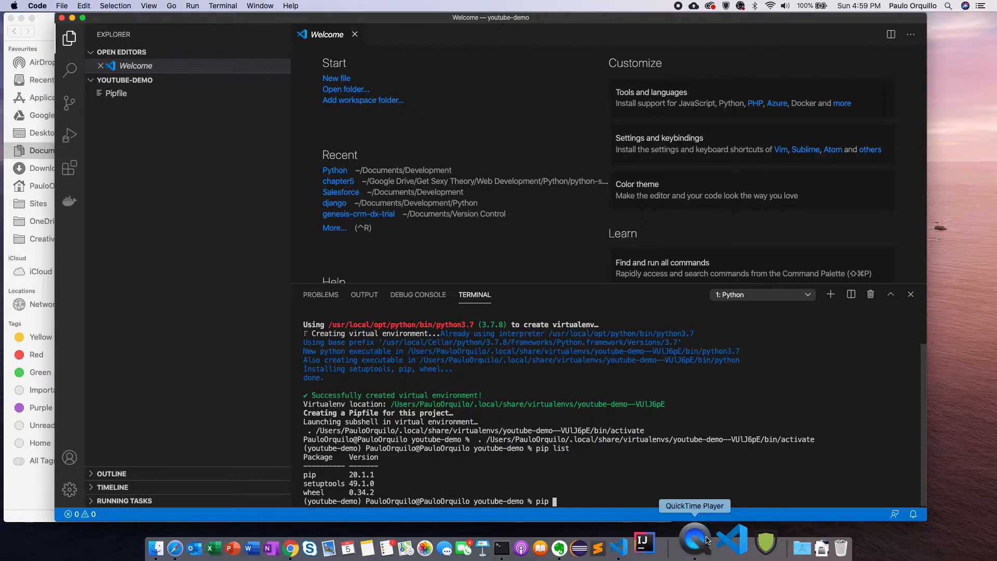
# Install Django 3.0.8 and mysqlclient 2.0.1 with pip, checking pip list between.
pyautogui.write('install')
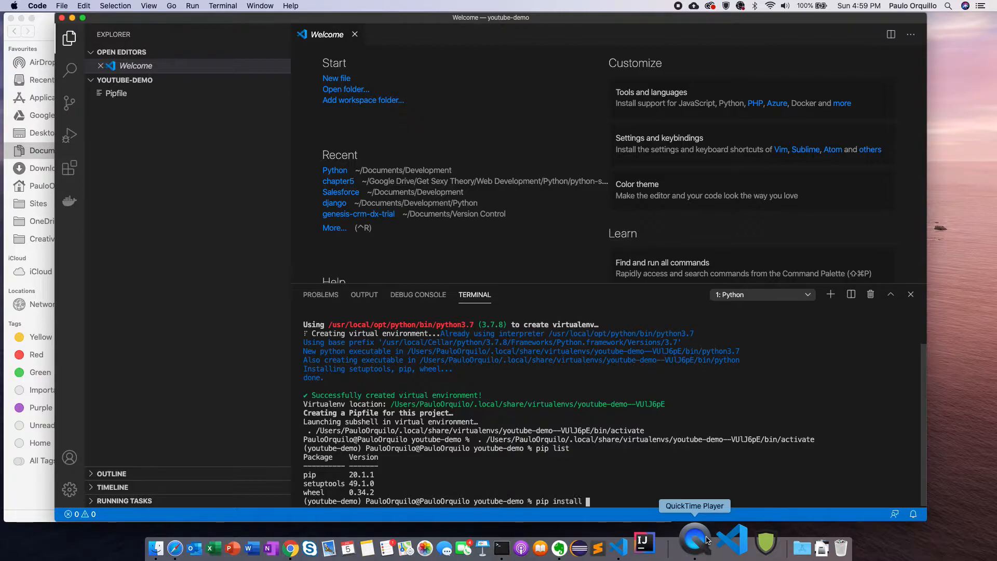
pyautogui.write('django')
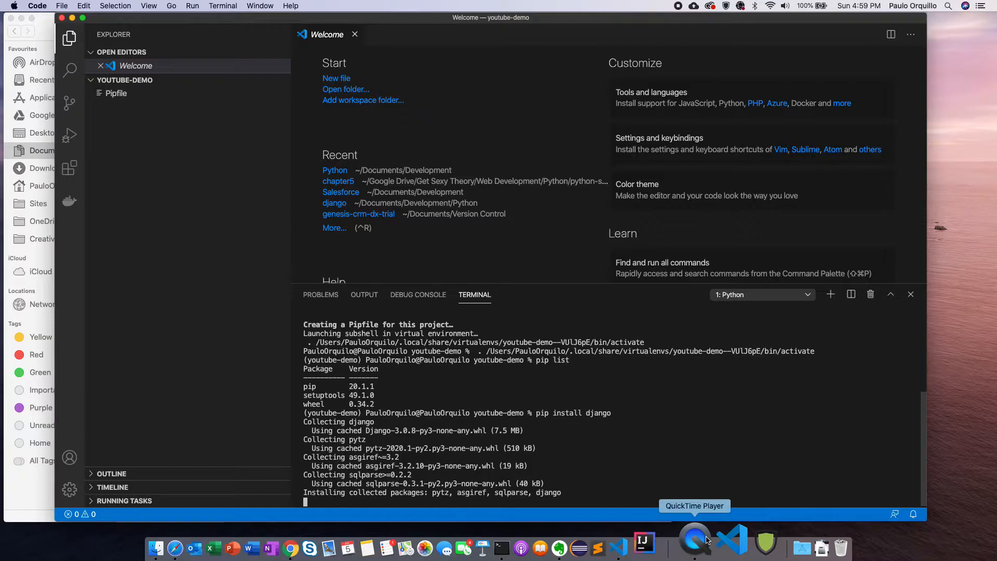
pyautogui.scroll(-3)
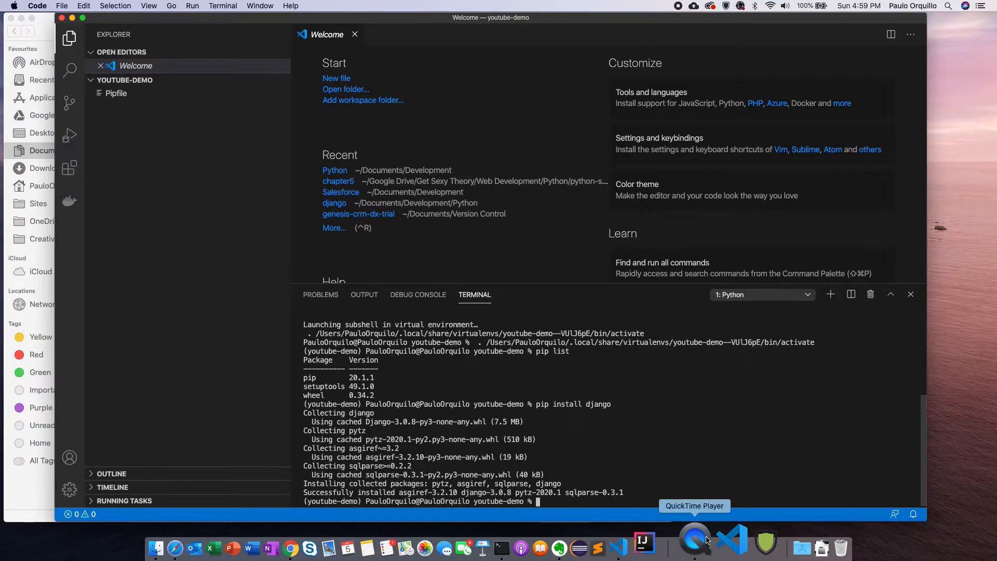
pyautogui.write('pip list')
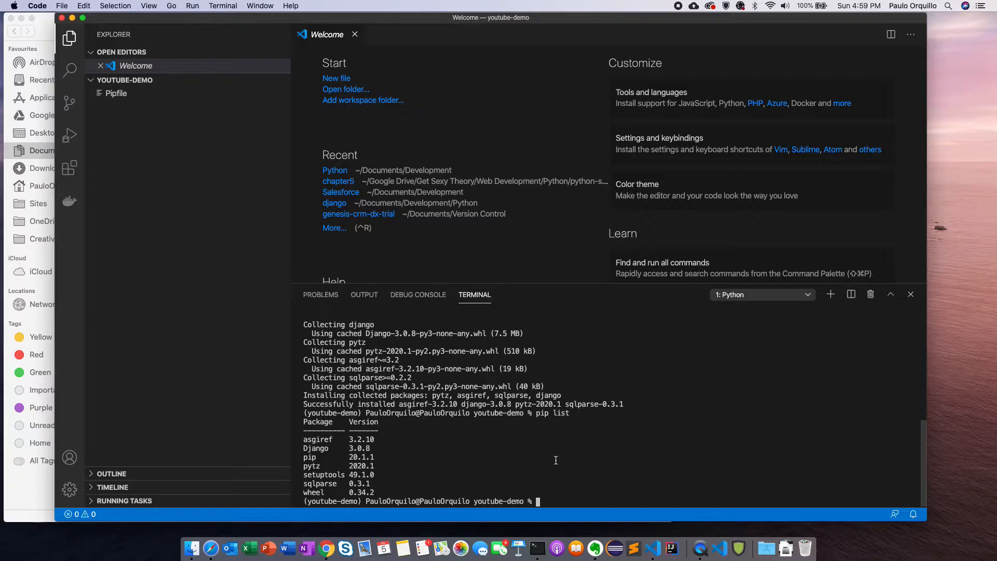
pyautogui.write('pip install mysqlclient')
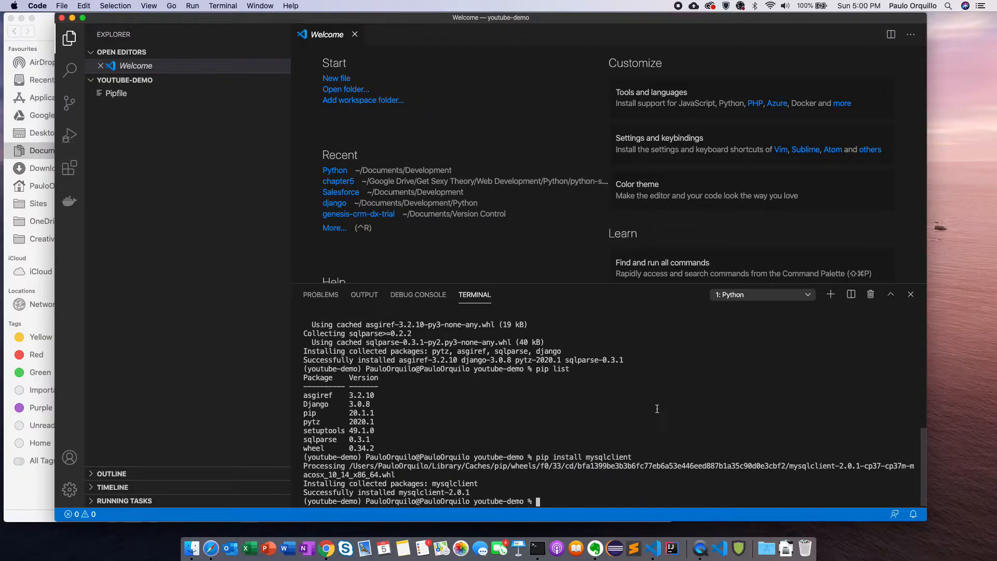
# Start Django project youtubemysqldemo after the hyphenated name youtube-mysql-demo is rejected.
pyautogui.write('dja')
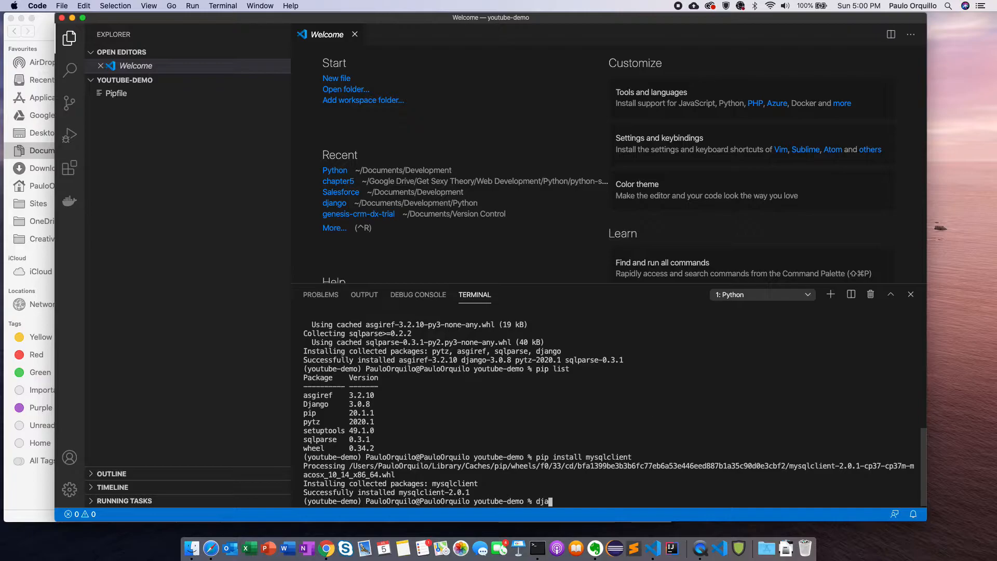
pyautogui.write('ngo-adm')
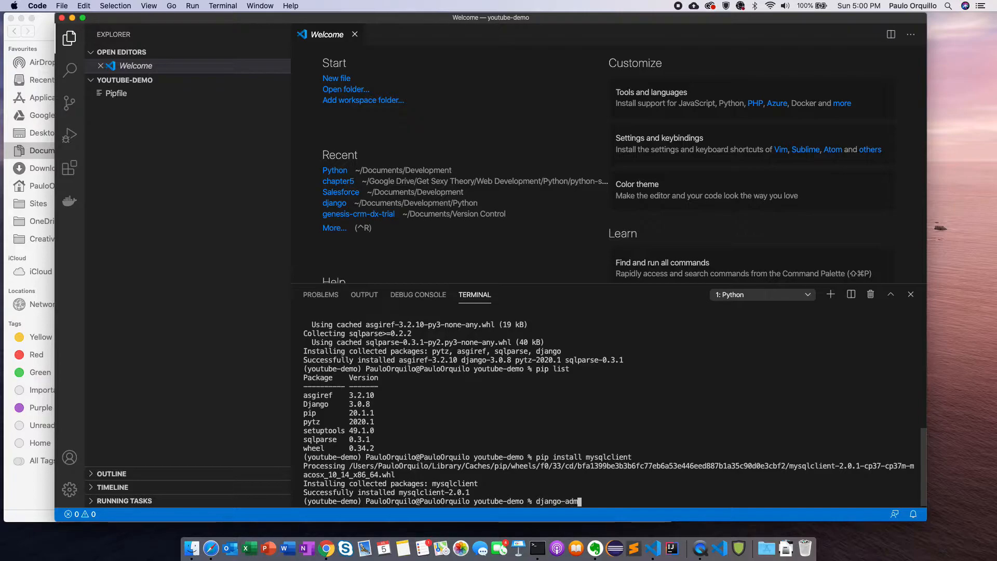
pyautogui.write('in')
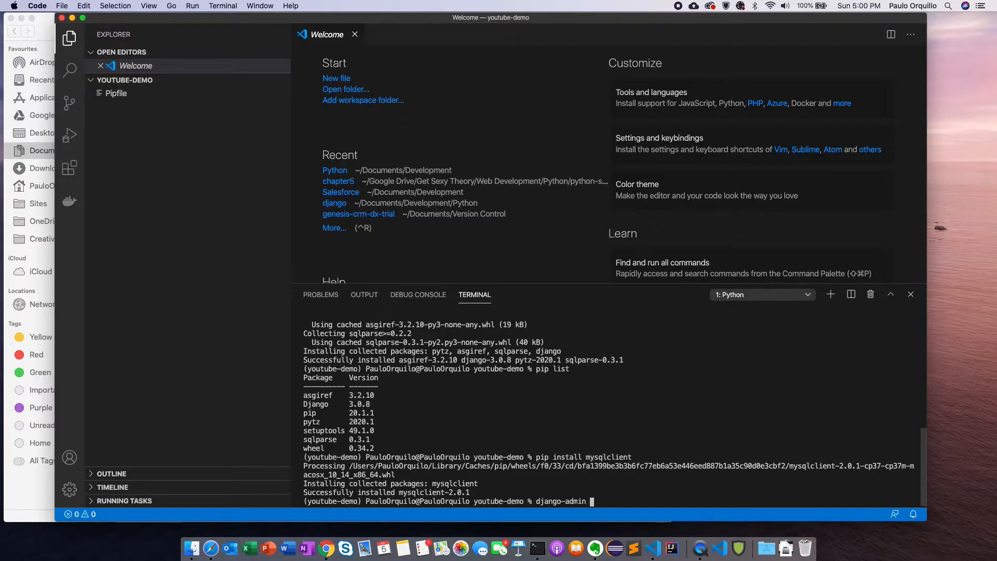
pyautogui.write('start')
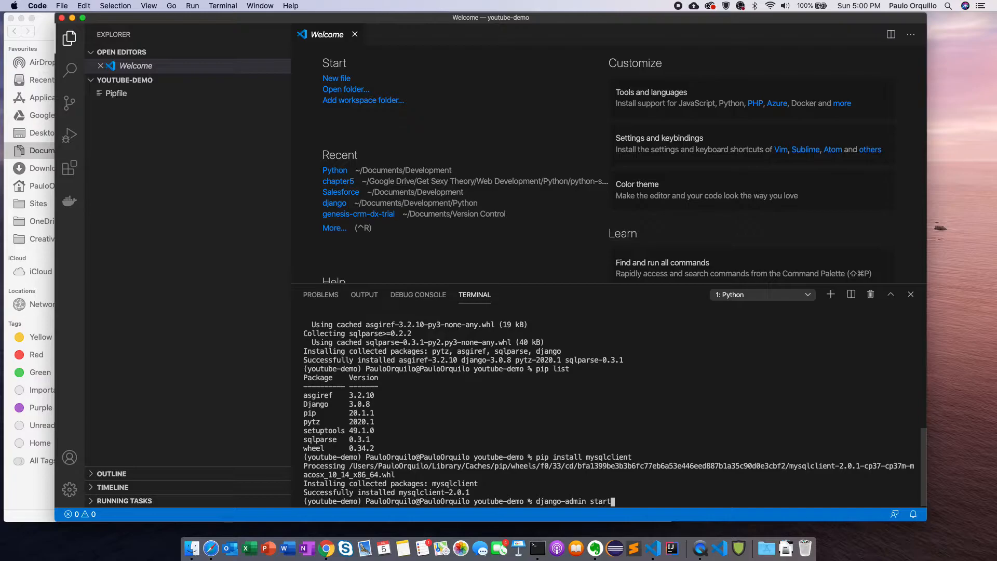
pyautogui.write('project')
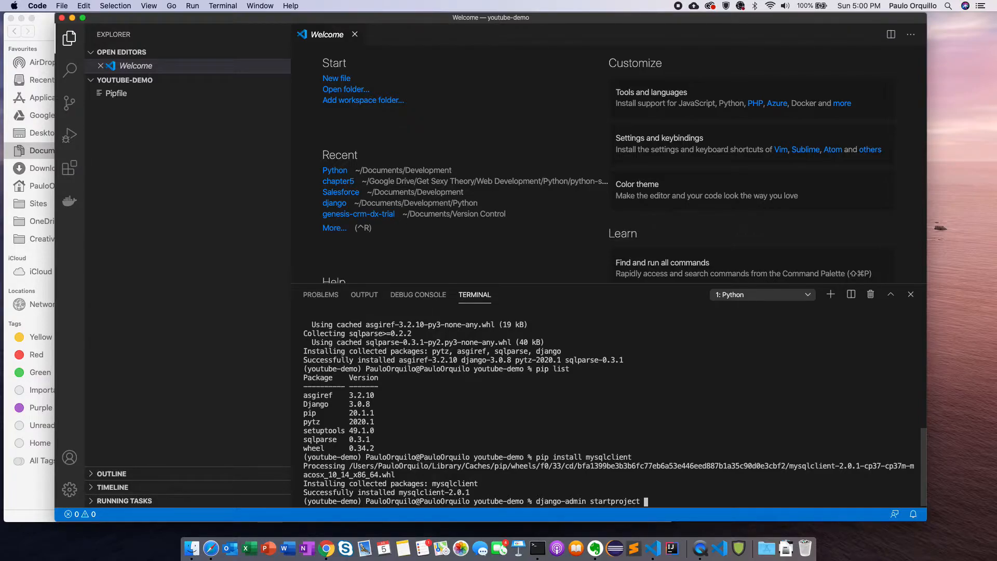
pyautogui.write('youtube-mysql-demo')
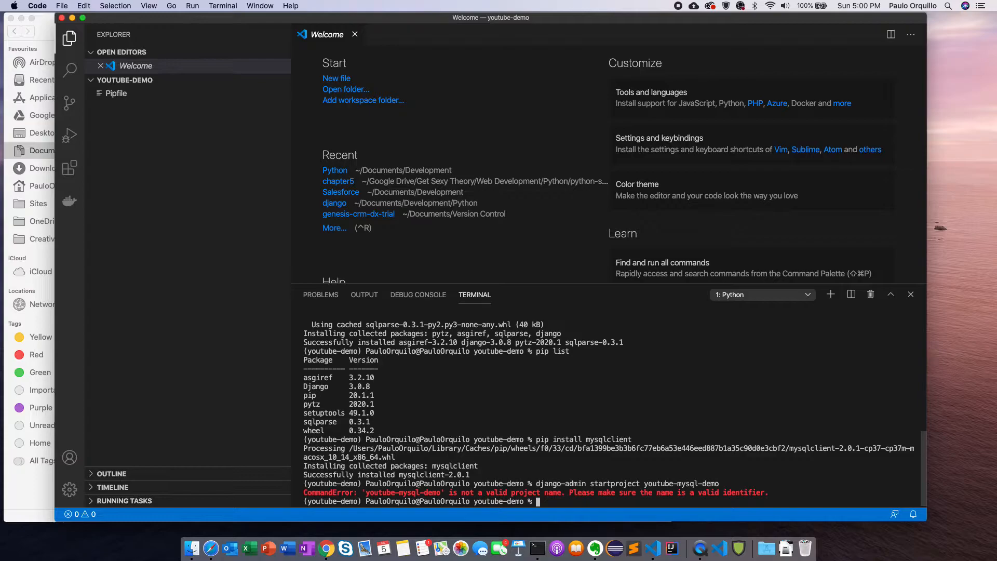
pyautogui.write('django-admin startproject youtube-mysql-demo')
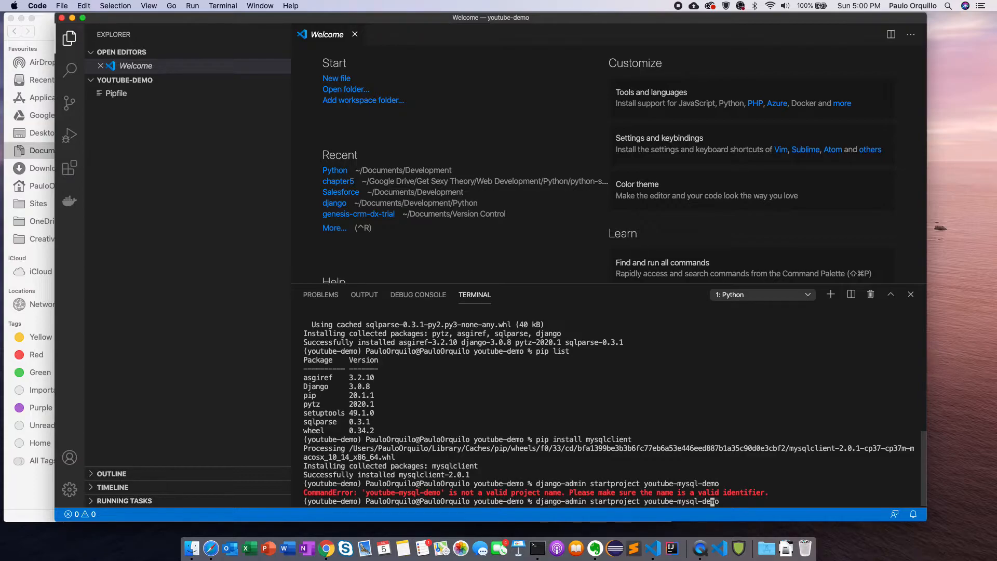
pyautogui.press('Backspace')
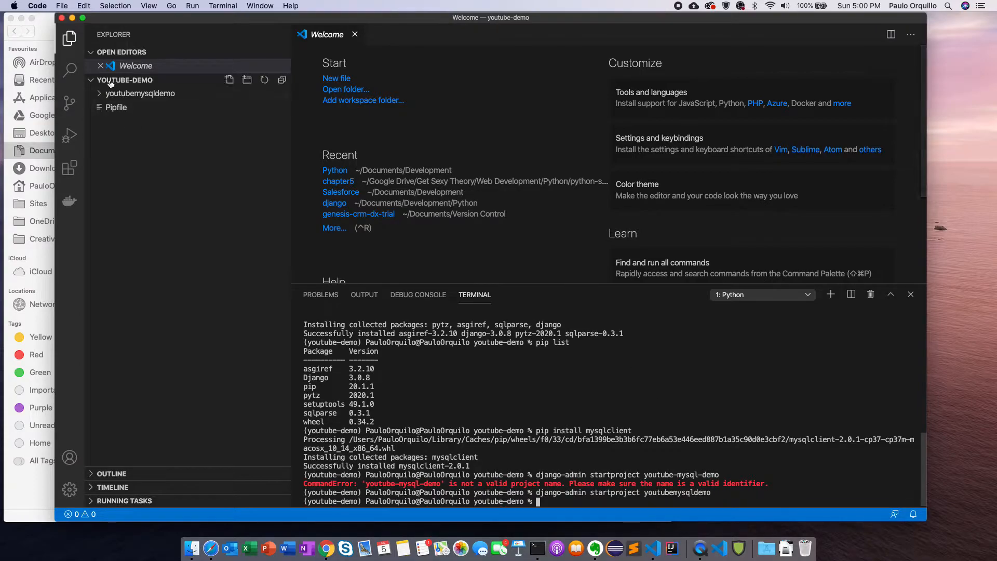
pyautogui.click(139, 93)
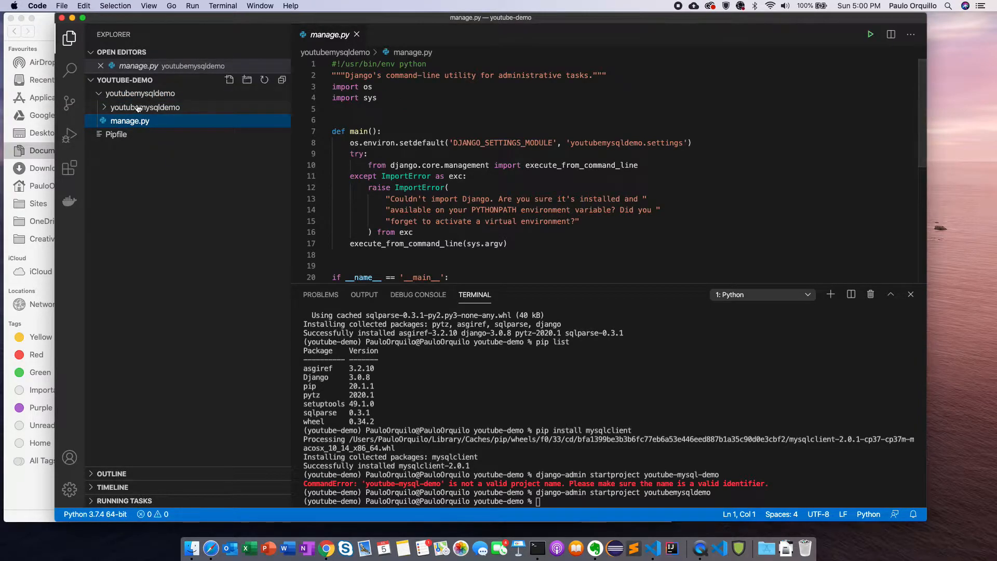
pyautogui.click(145, 107)
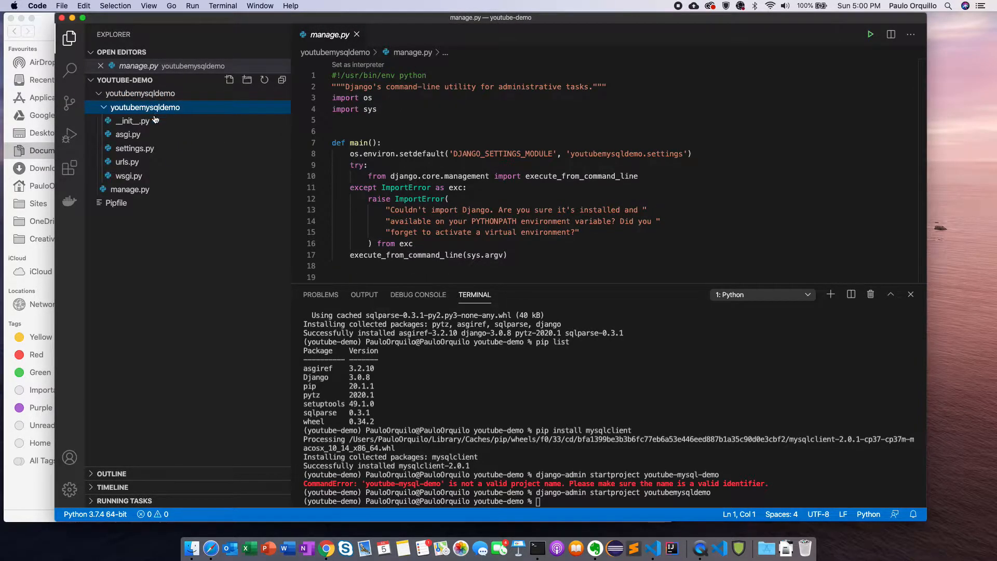
pyautogui.moveTo(135, 148)
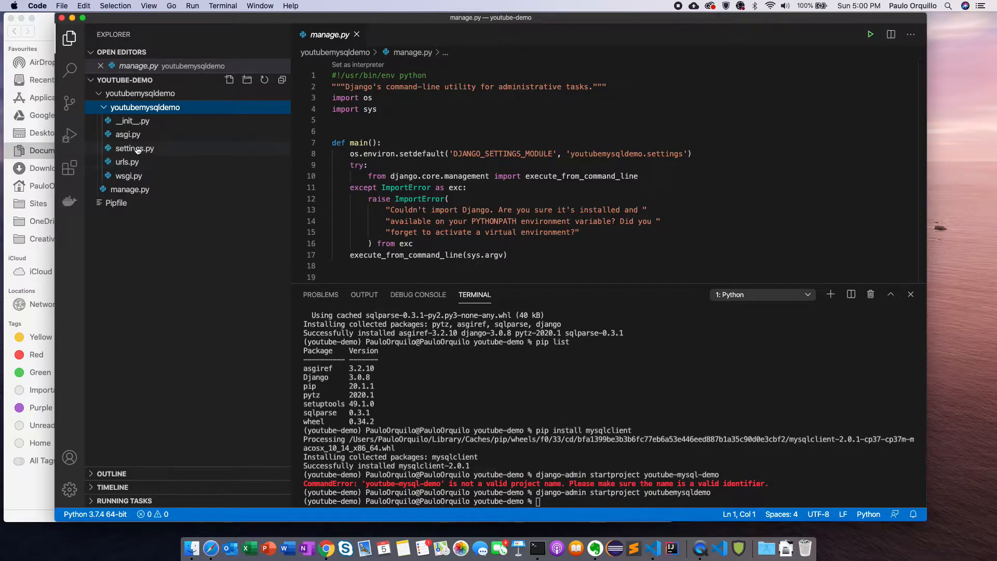
pyautogui.click(134, 148)
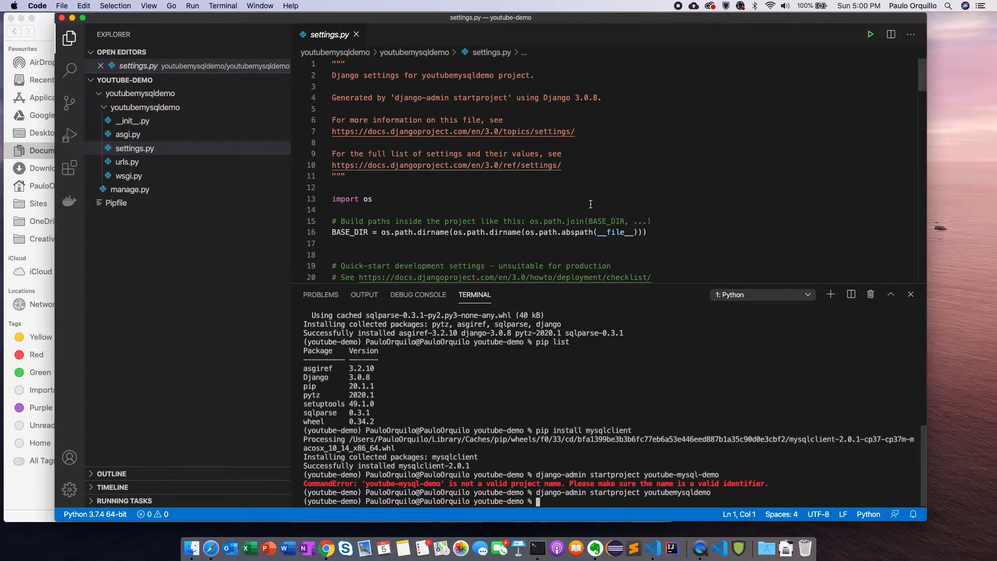
pyautogui.scroll(-3)
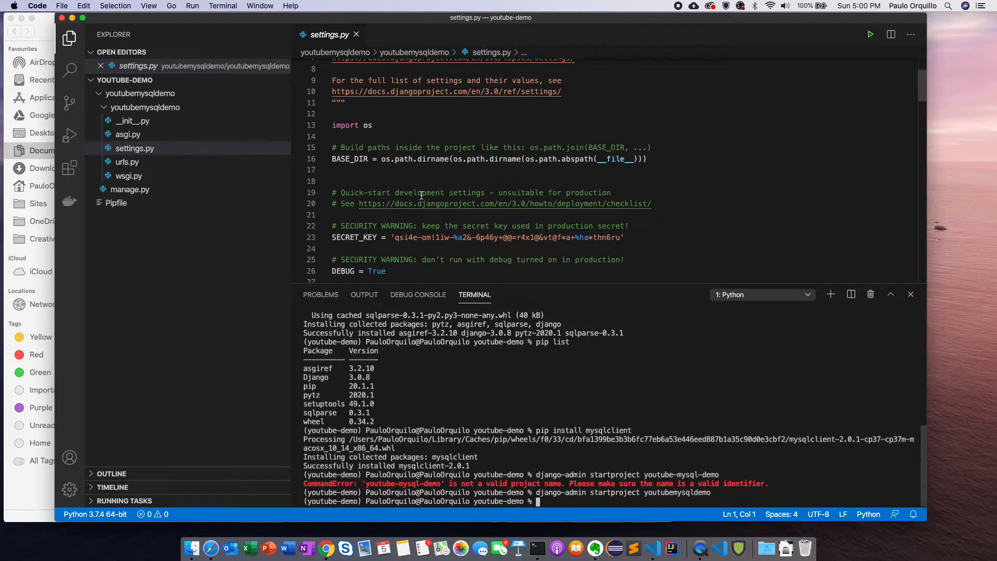
pyautogui.scroll(-3)
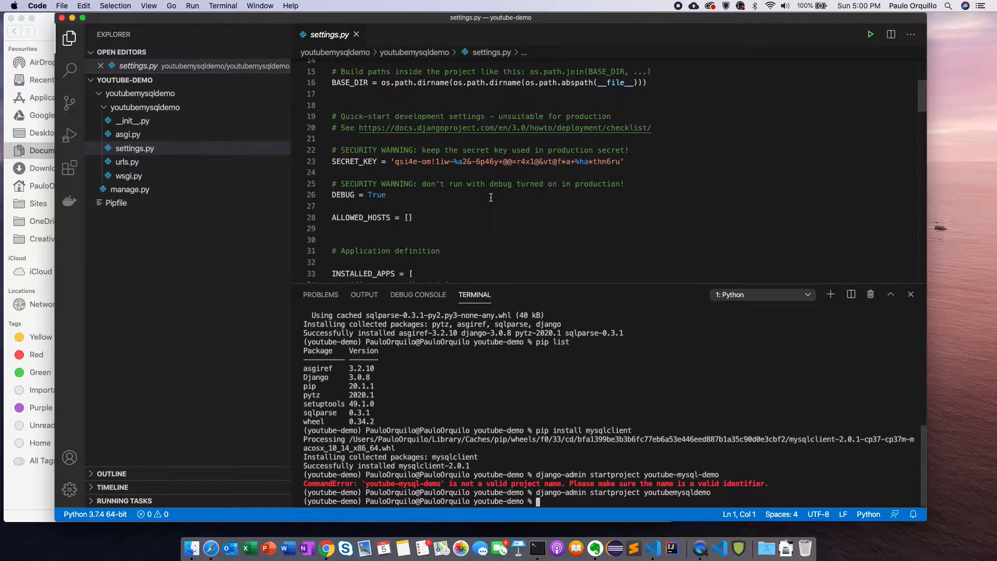
pyautogui.scroll(-3)
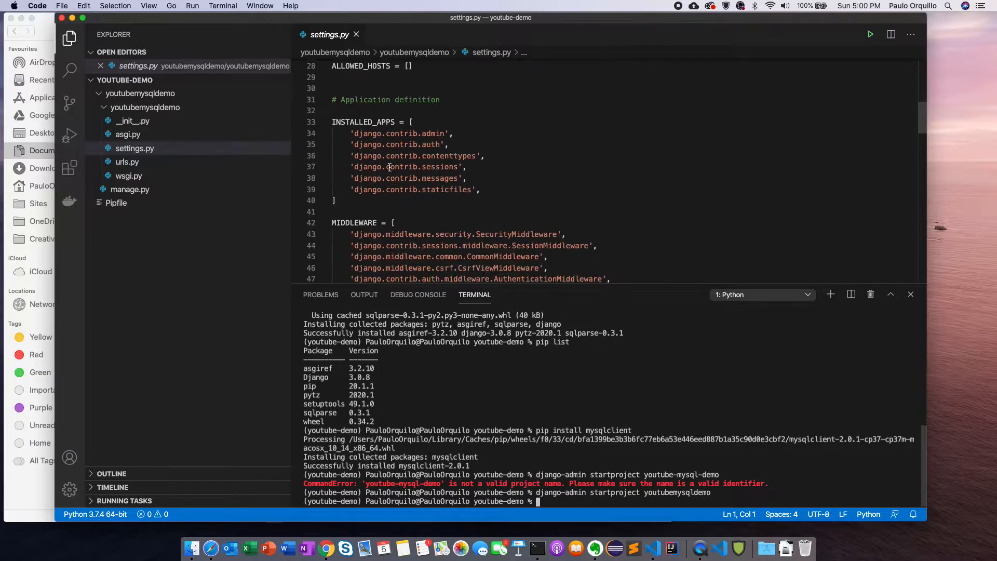
pyautogui.scroll(-3)
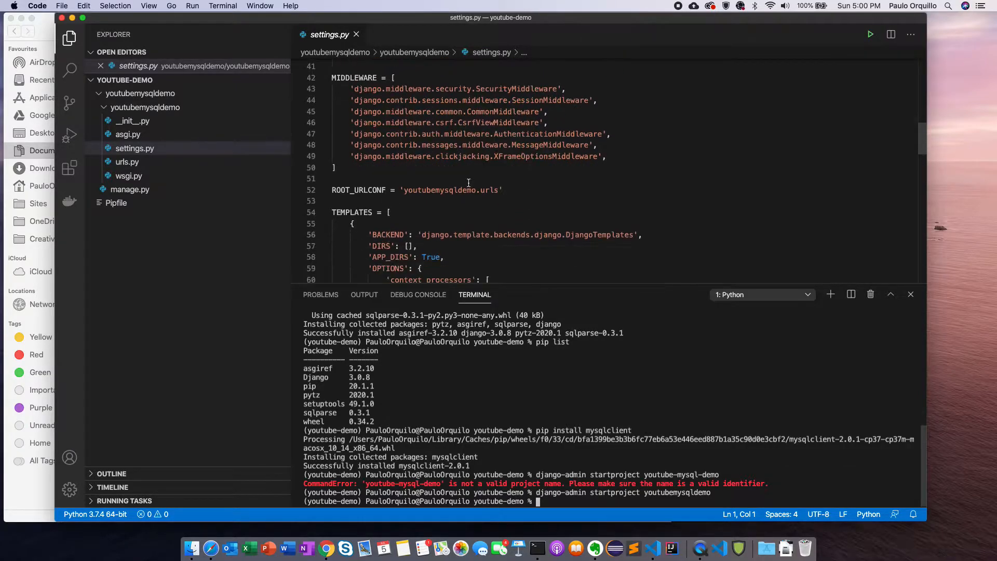
pyautogui.scroll(-3)
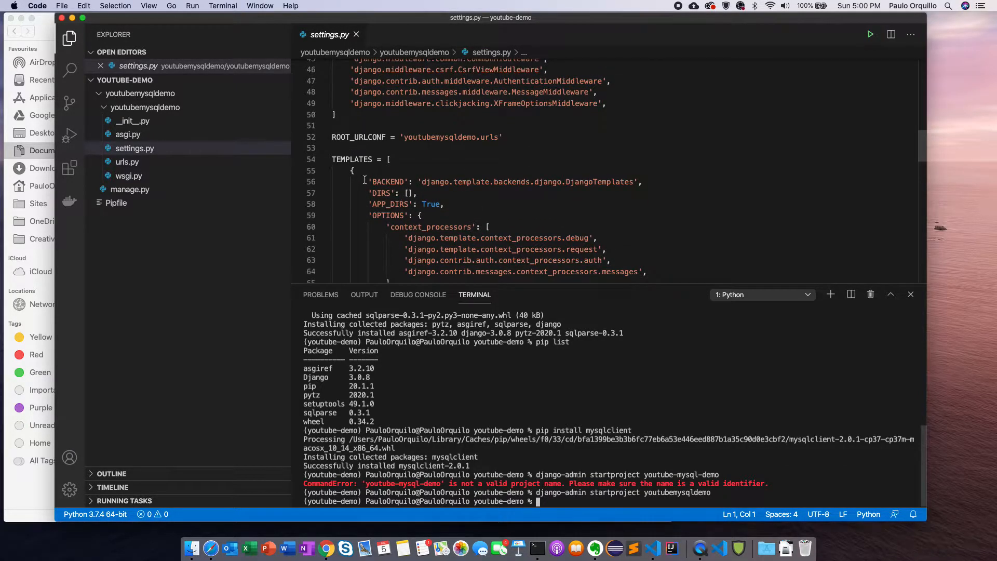
pyautogui.scroll(-3)
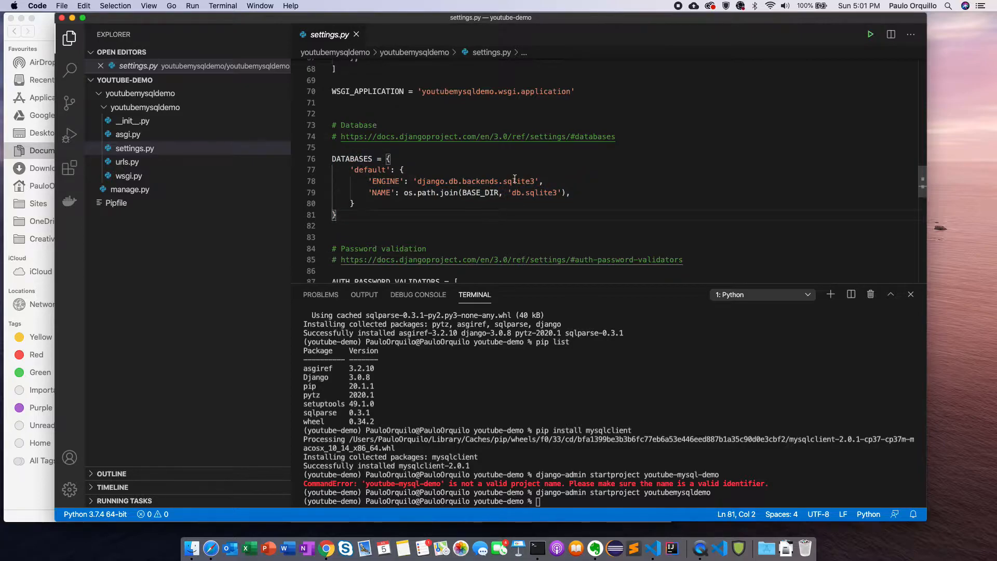
# Change the database ENGINE to mysql and NAME to youtube-demo in settings.py.
pyautogui.doubleClick(519, 181)
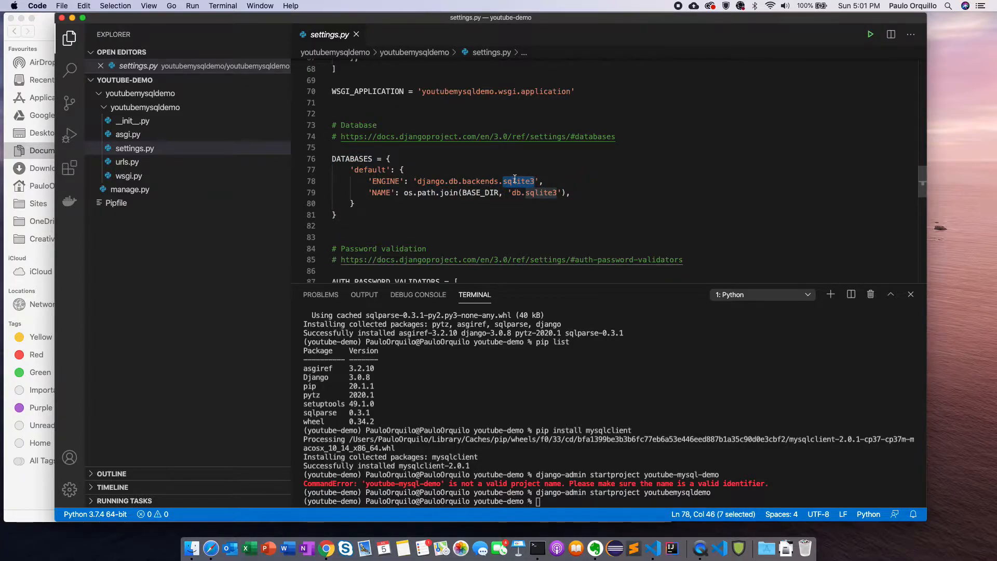
pyautogui.write('mysql')
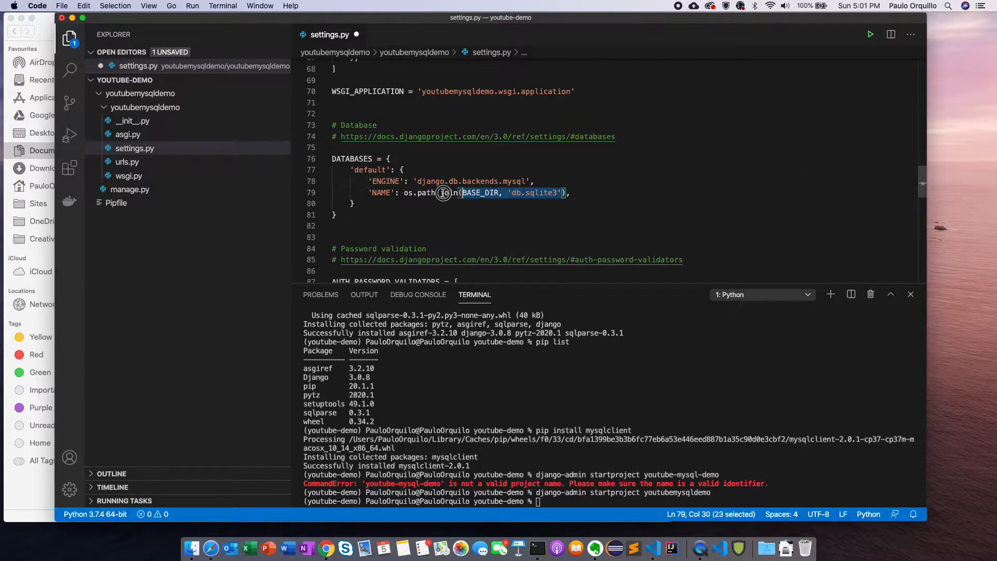
pyautogui.moveTo(464, 193); pyautogui.dragTo(572, 193)
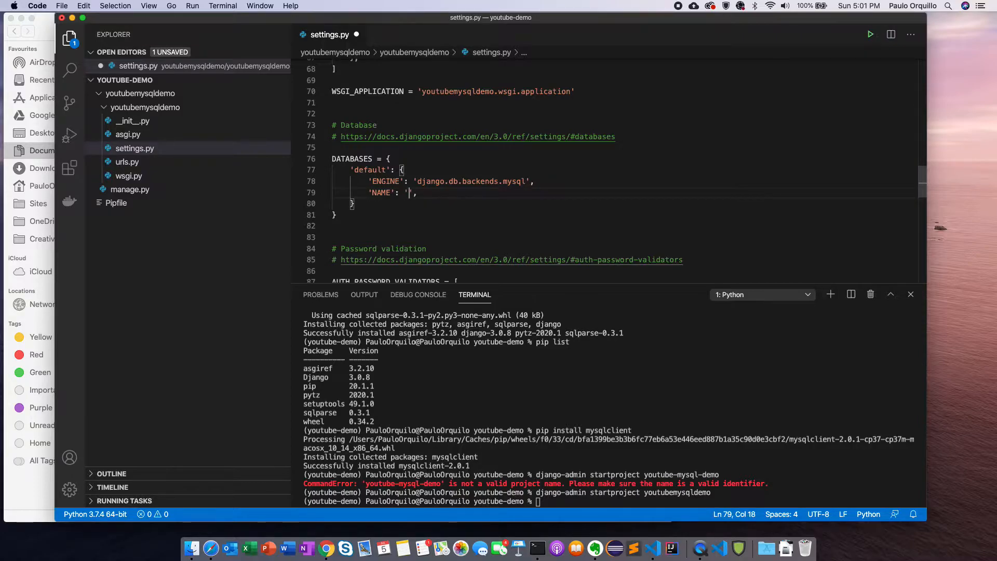
pyautogui.write('youtube-demo')
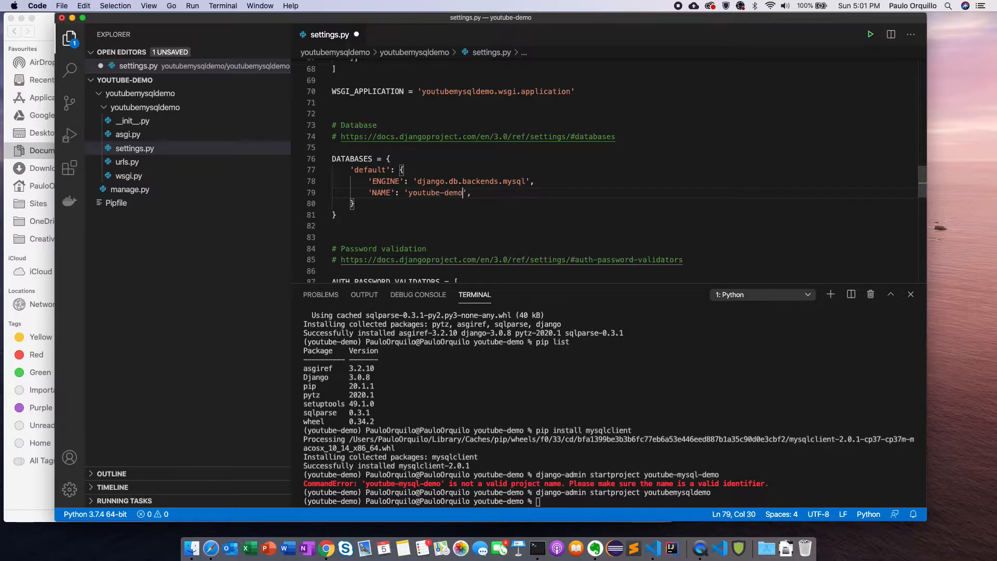
# Add the database USER, PASSWORD and HOST '127.0.0.1' entries.
pyautogui.press('Enter')
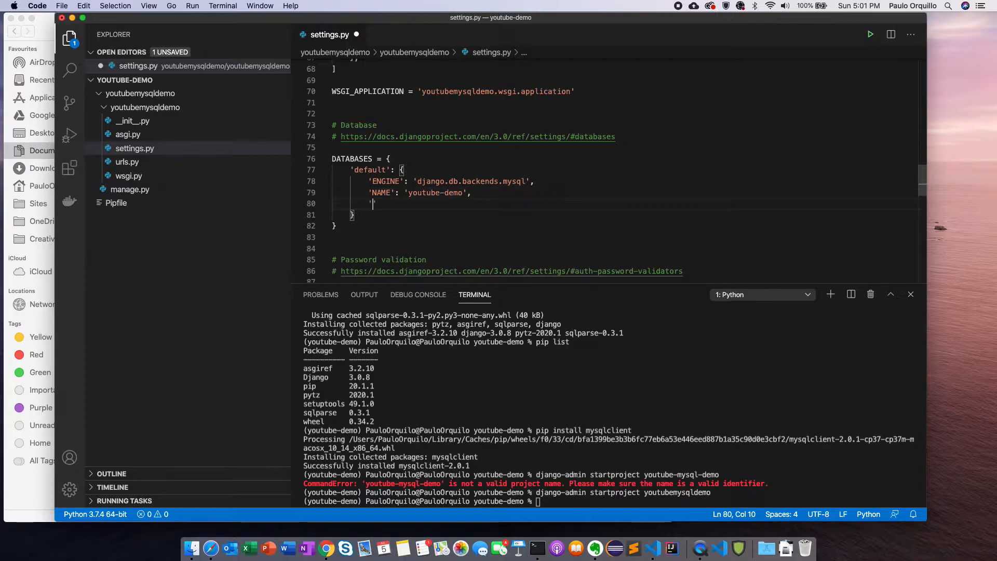
pyautogui.write("USER':")
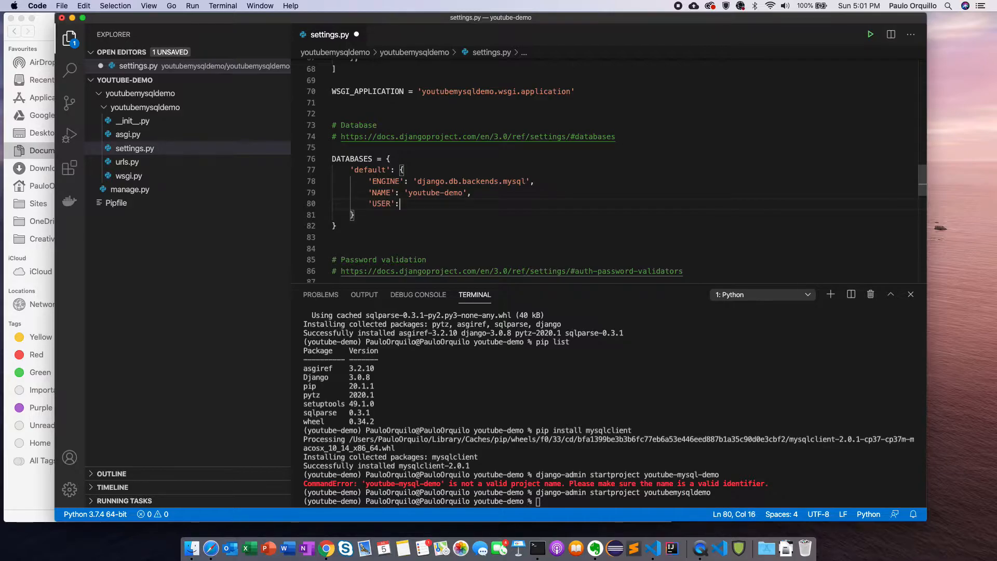
pyautogui.write("'olops'")
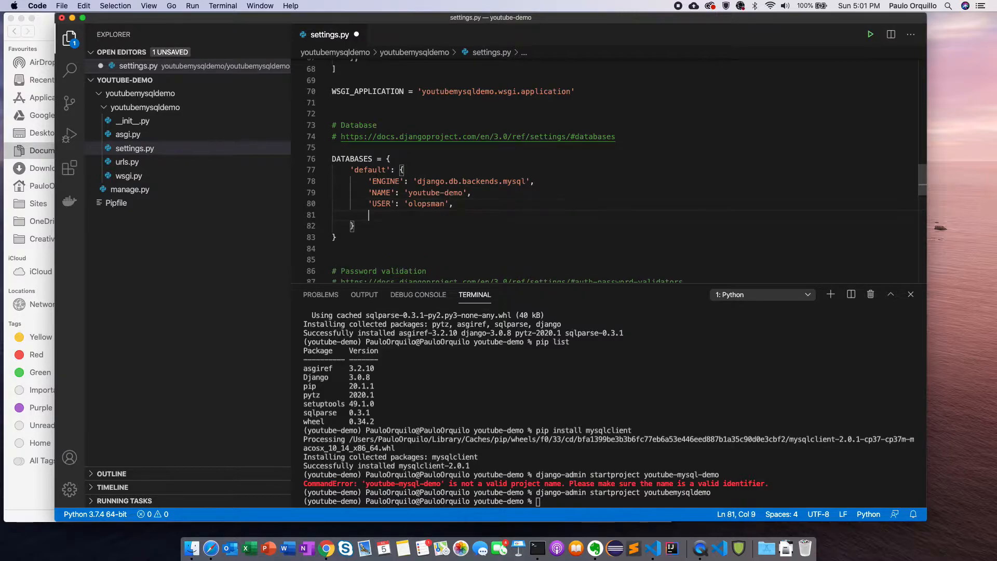
pyautogui.write("'PASSWORD'")
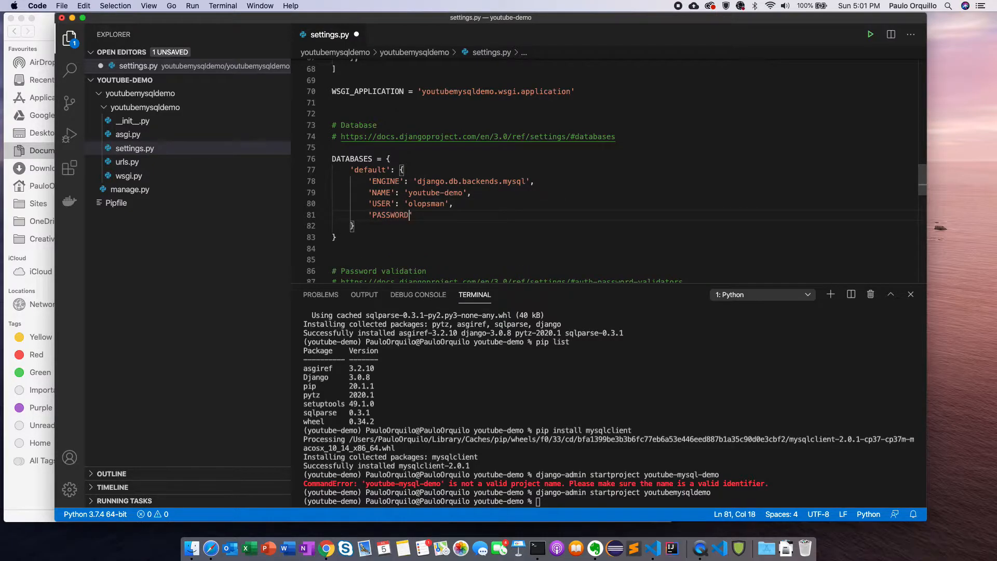
pyautogui.write("'123")
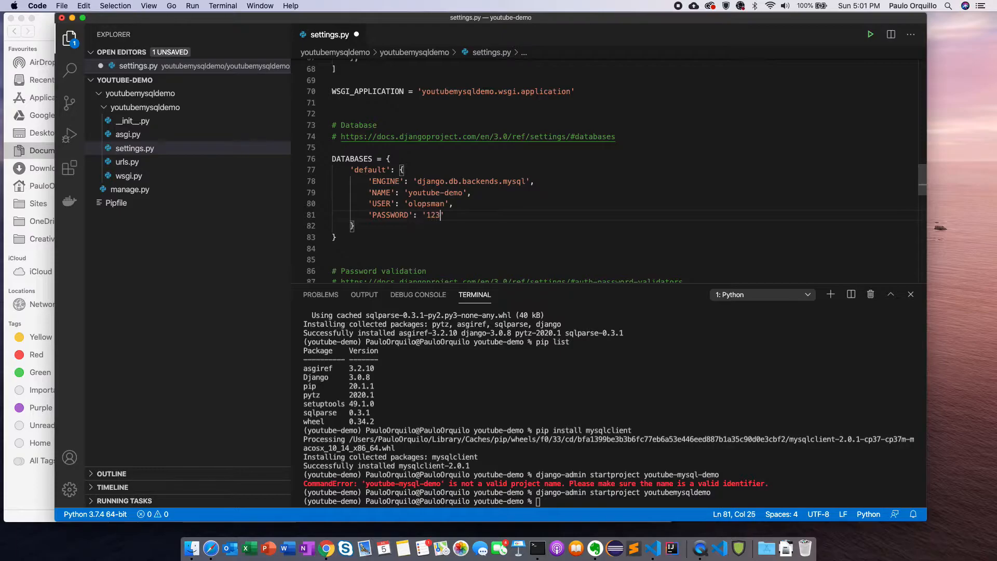
pyautogui.write('45678')
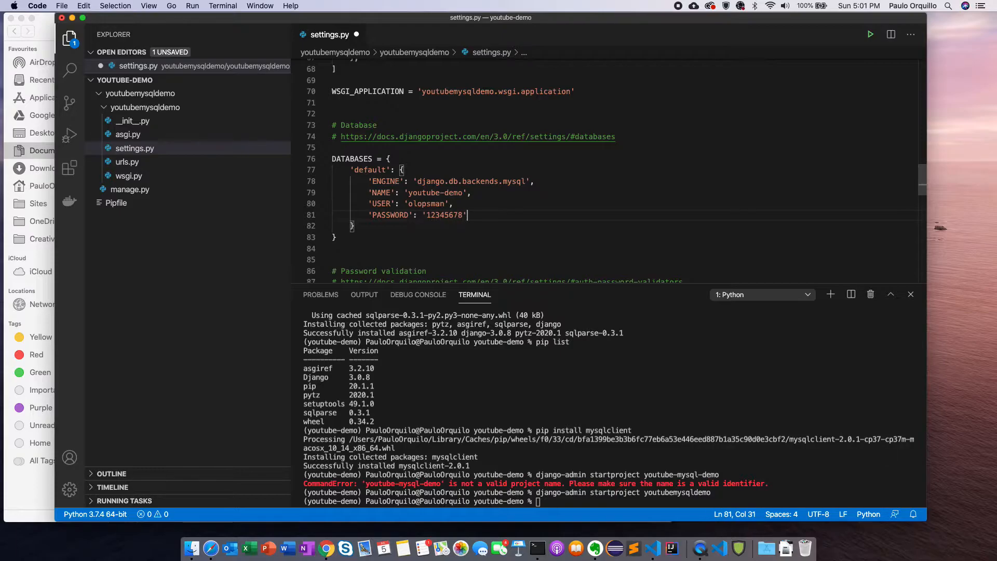
pyautogui.write("'HOST':")
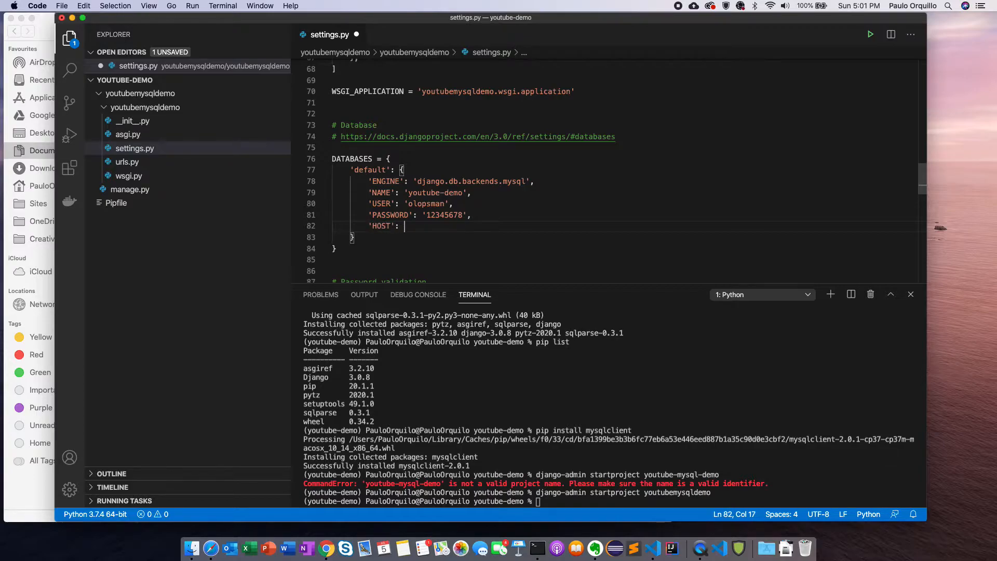
pyautogui.write("'127.0.0.")
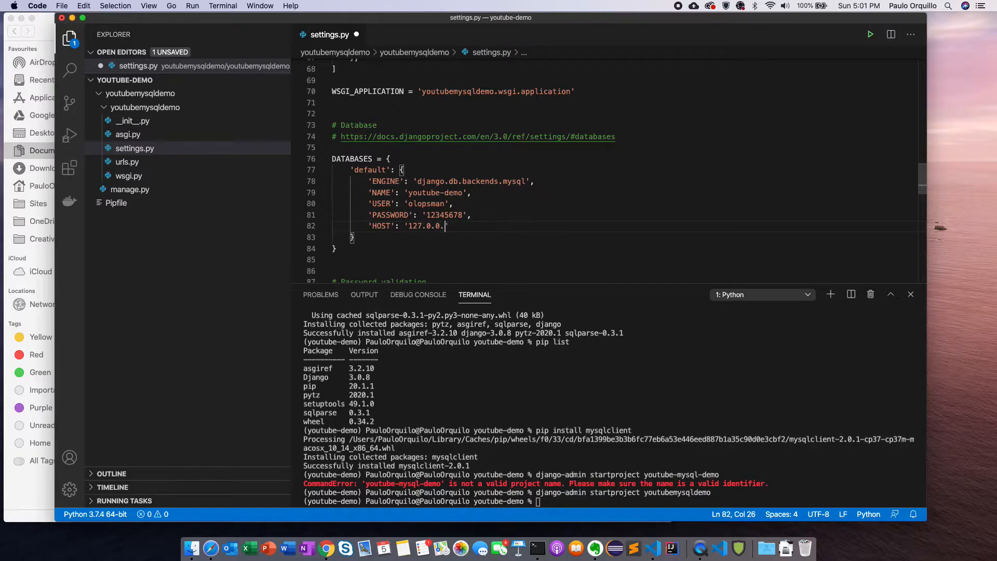
pyautogui.write("1',")
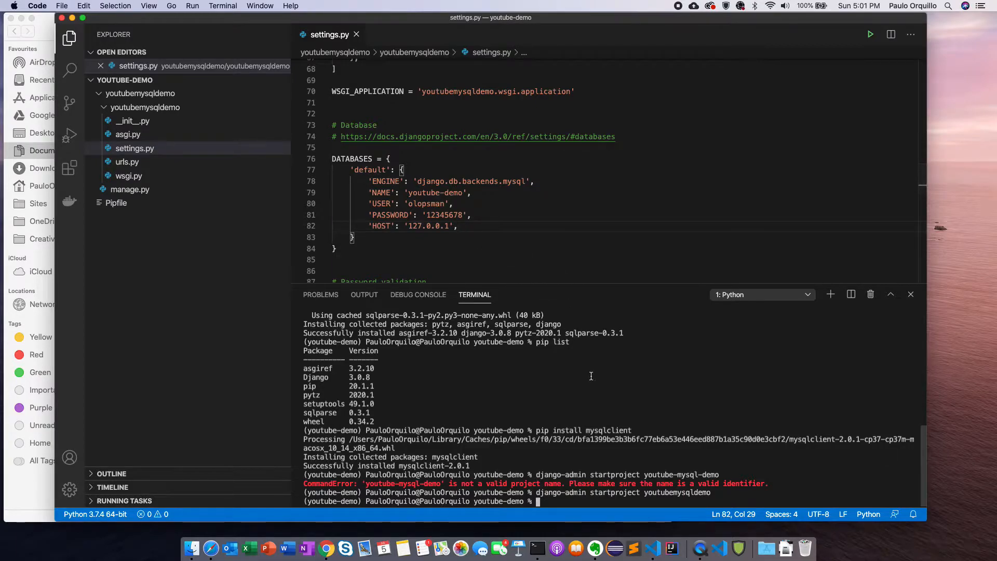
pyautogui.moveTo(643, 402)
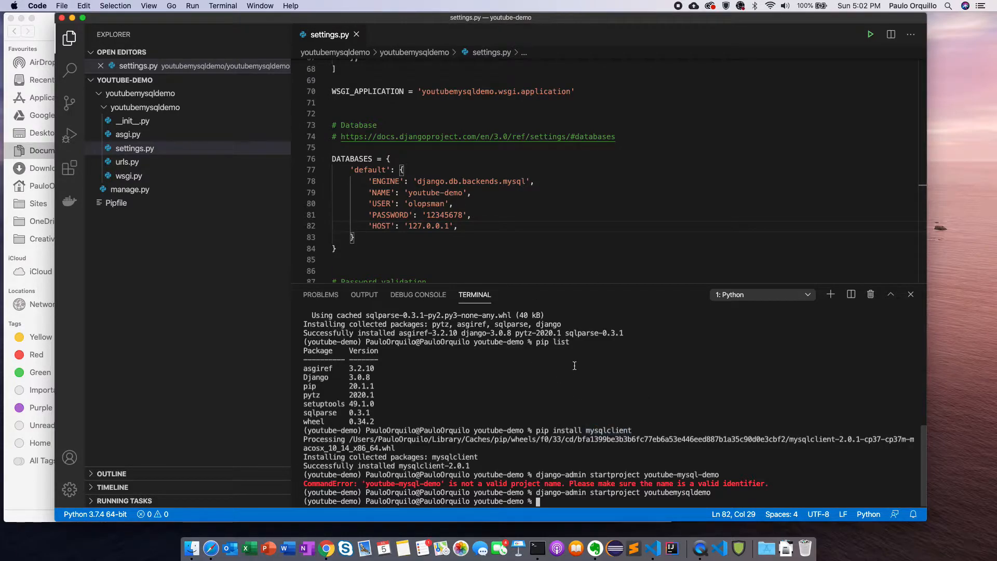
# Run manage.py runserver from youtubemysqldemo; it fails on missing libmysqlclient.21.dylib.
pyautogui.write('python')
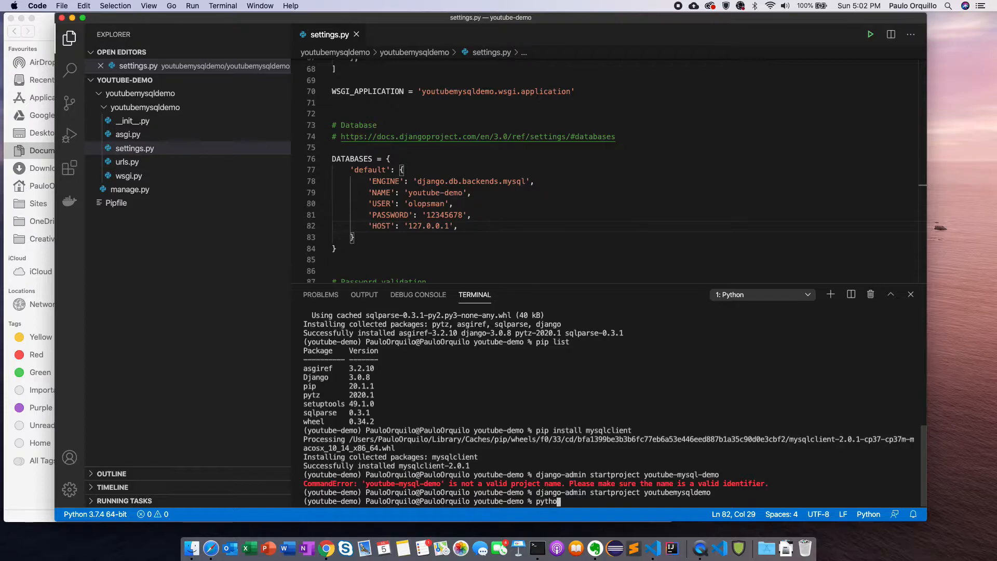
pyautogui.write('cd')
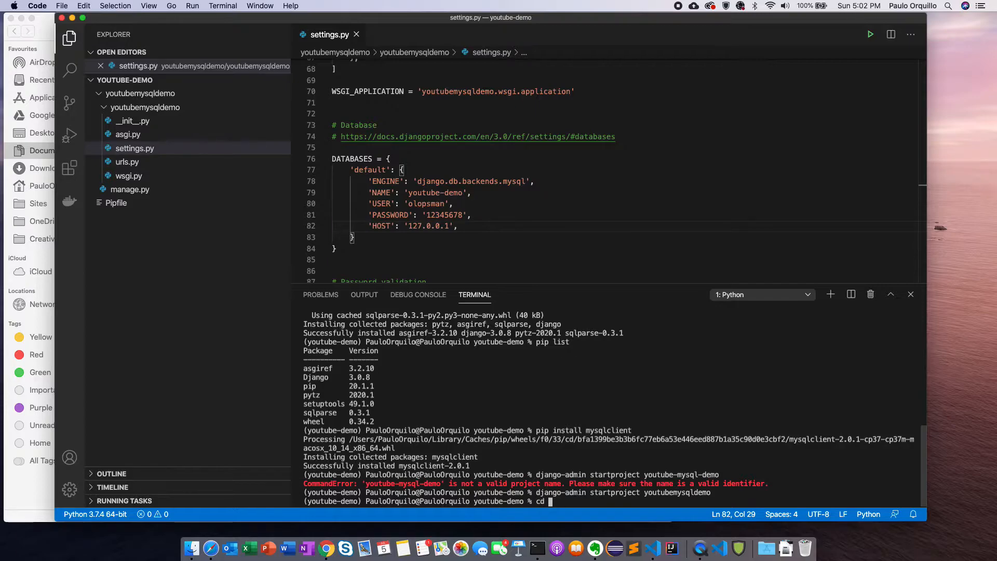
pyautogui.write('youtubemysqldemo/')
pyautogui.write('ls')
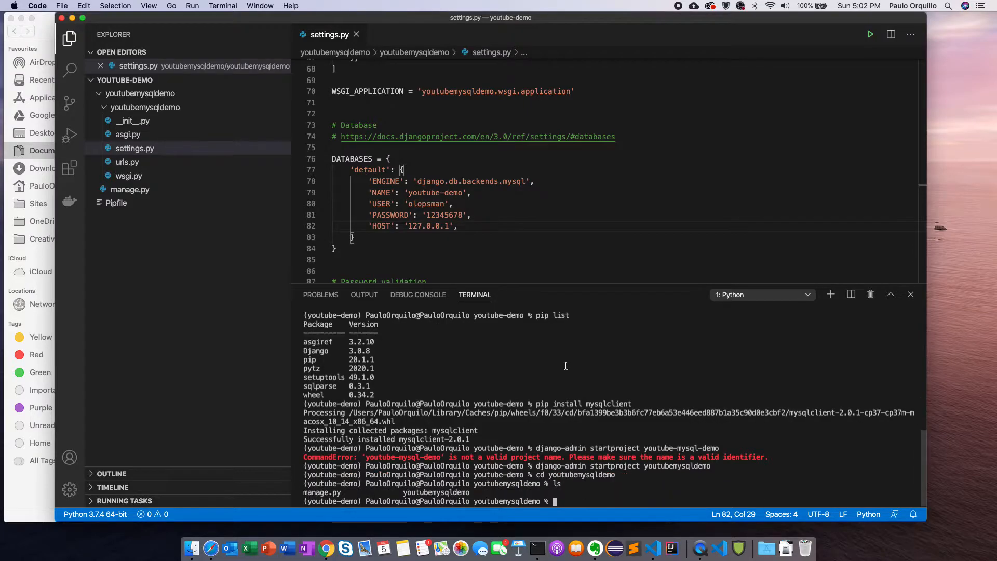
pyautogui.moveTo(598, 385)
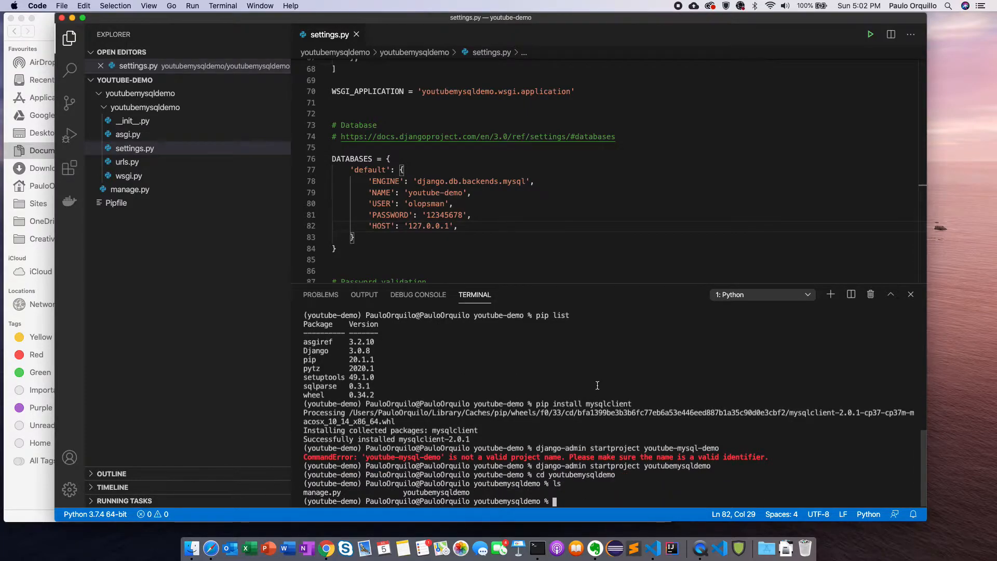
pyautogui.write('pyto')
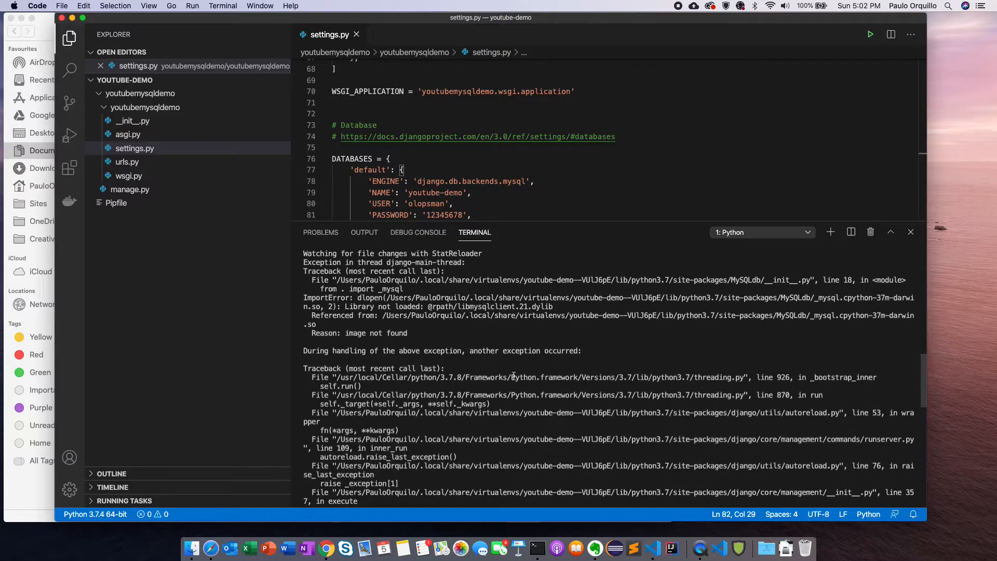
pyautogui.moveTo(489, 306)
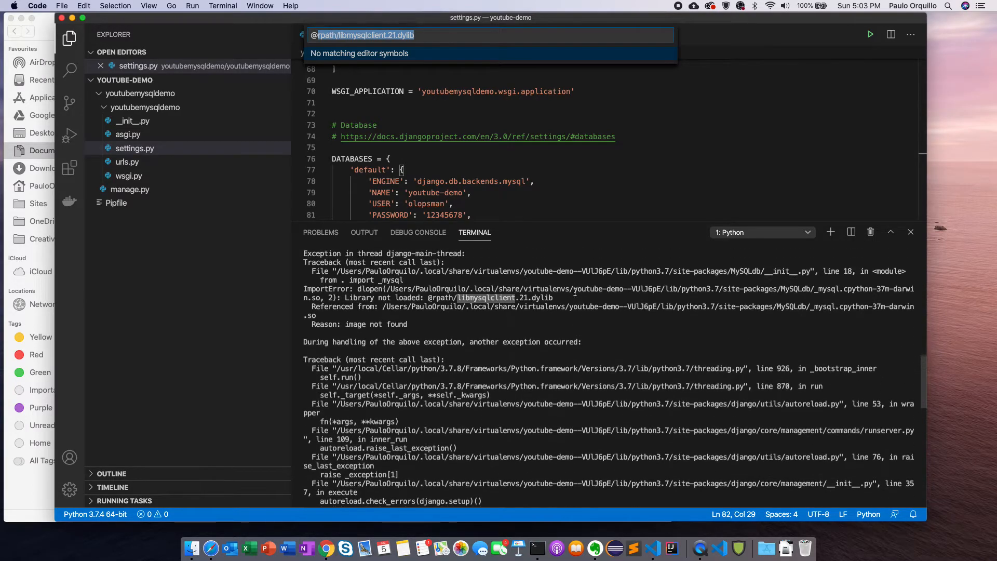
# Stop the dev server and locate libmysqlclient.21.dylib on disk.
pyautogui.press('Escape')
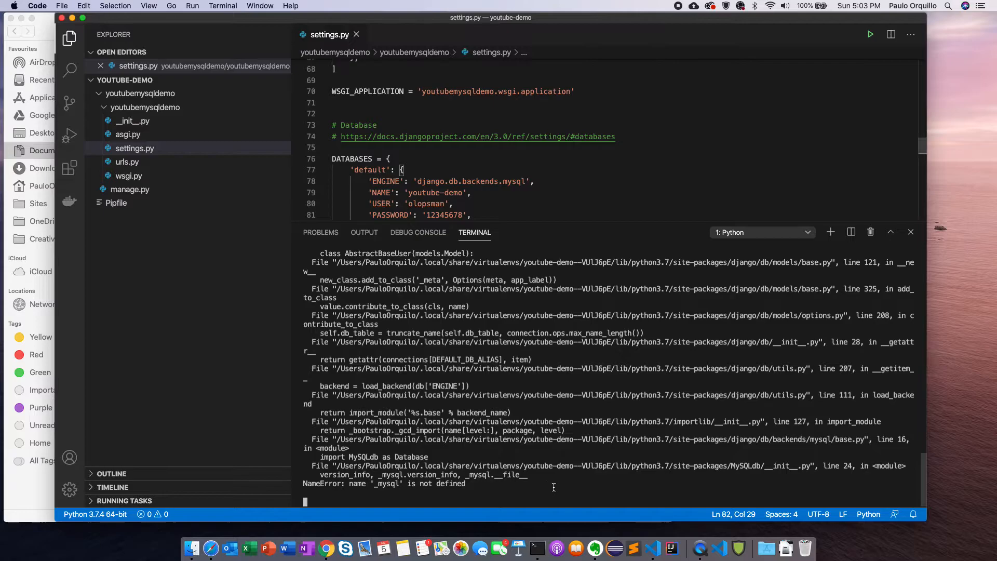
pyautogui.press('ctrl+c')
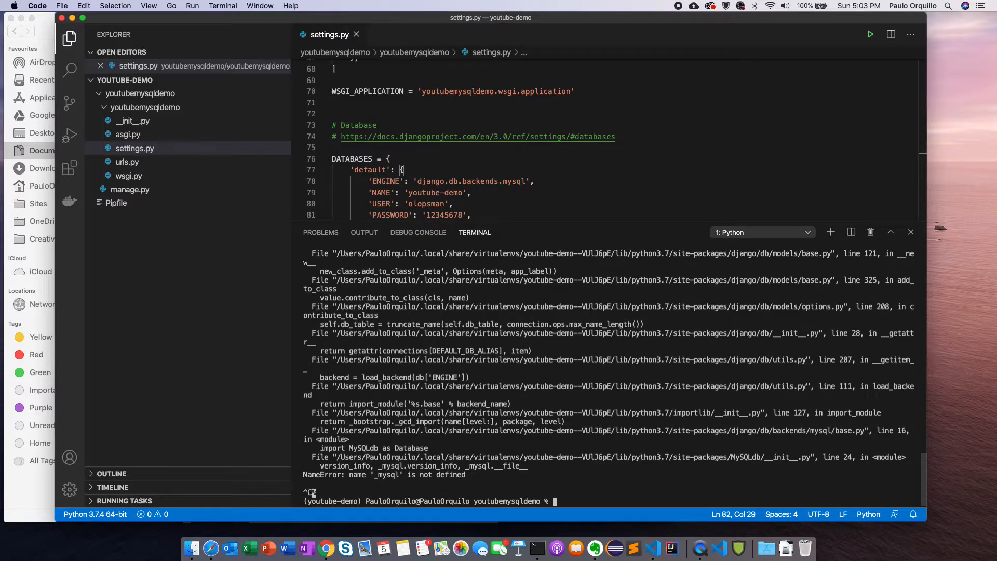
pyautogui.write('locate rpath/libmysqlclient.21.dylib')
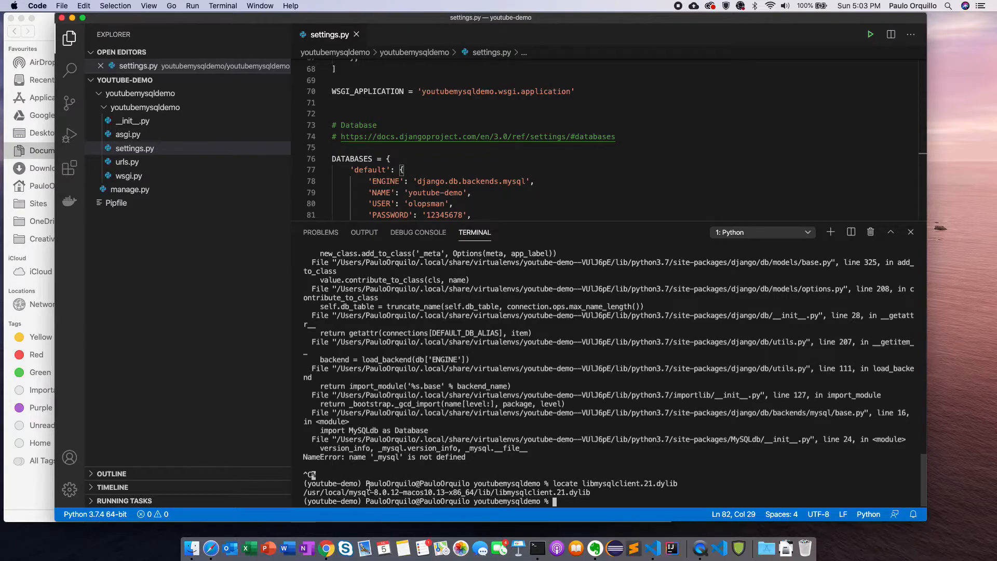
pyautogui.moveTo(447, 492)
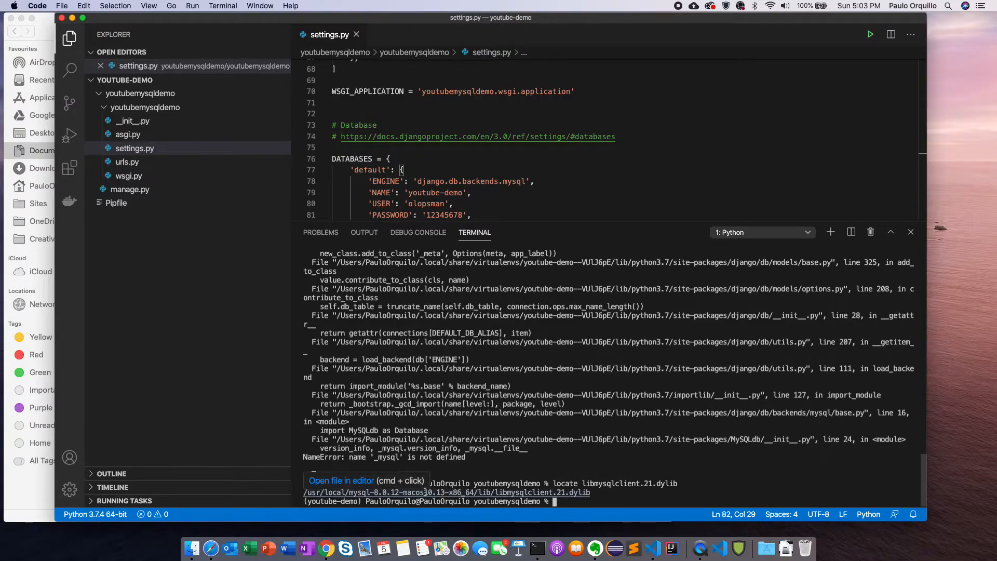
pyautogui.press('ctrl+c')
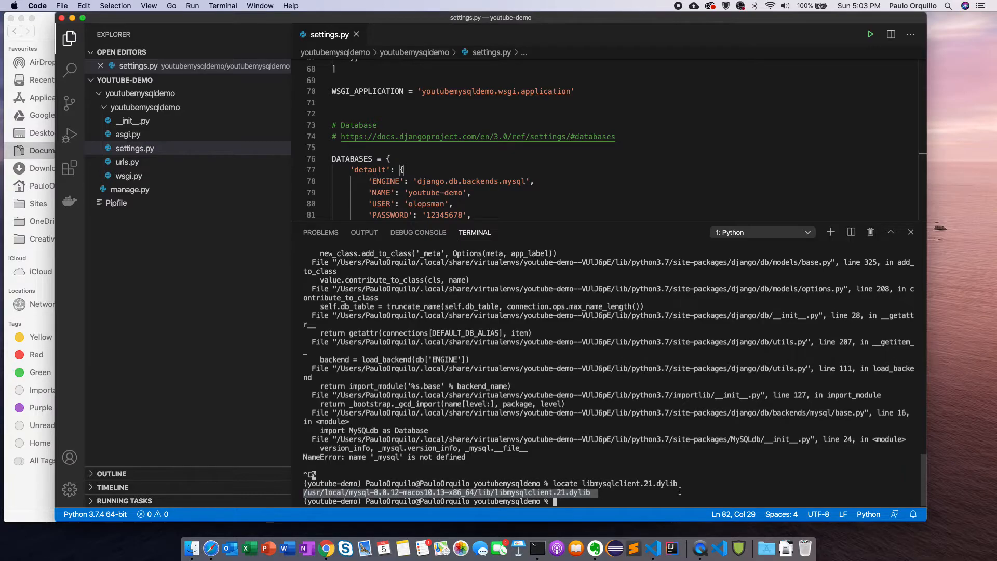
# Symlink the MySQL 8.0.12 libmysqlclient.21.dylib into /usr/local/lib with sudo ln -s.
pyautogui.write('s')
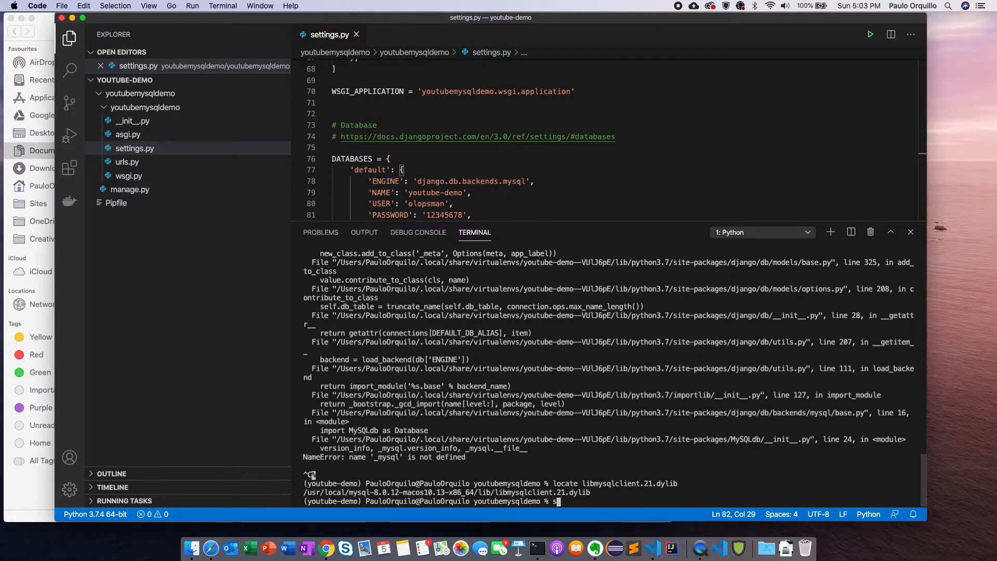
pyautogui.write('sudo ln')
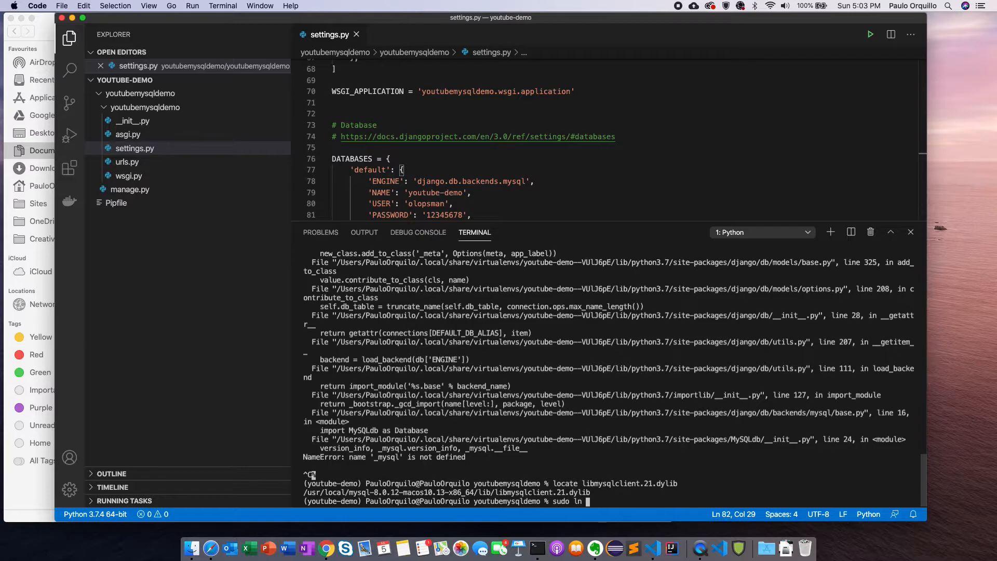
pyautogui.write('-s')
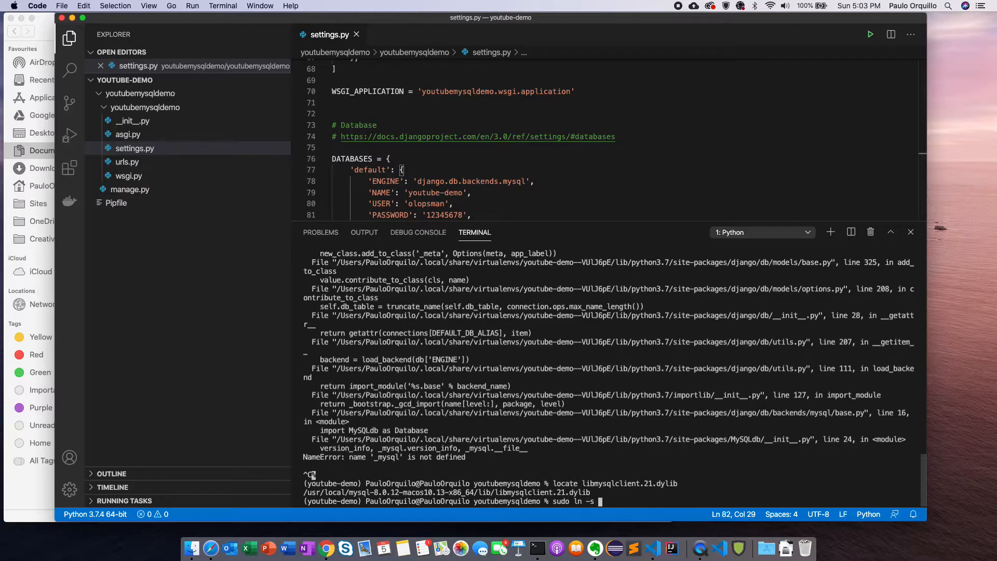
pyautogui.write('/usr/local/mysql-8.0.12-macos10.13-x86_64/lib/libmysqlclient.21.dylib')
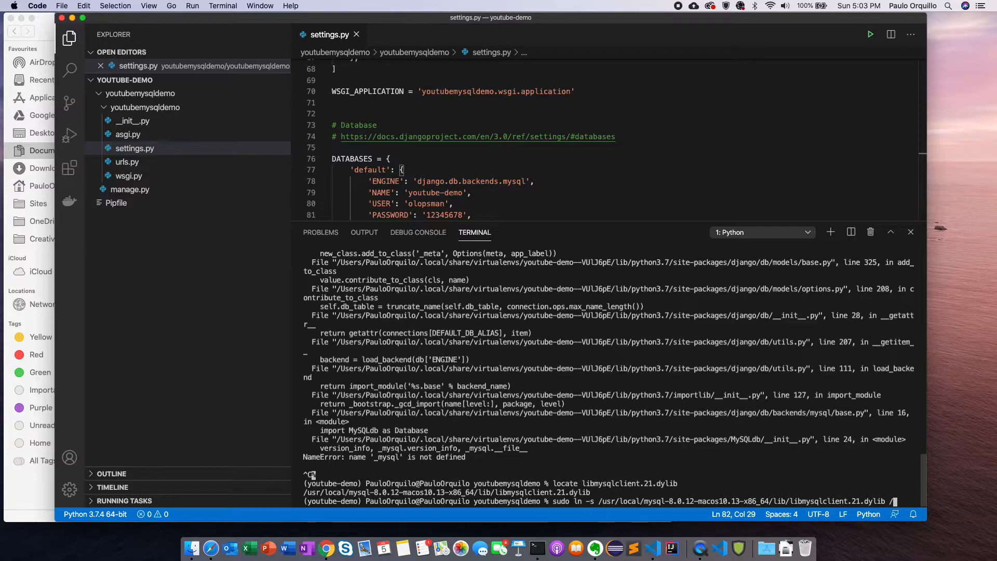
pyautogui.write('/usr/local/lib/')
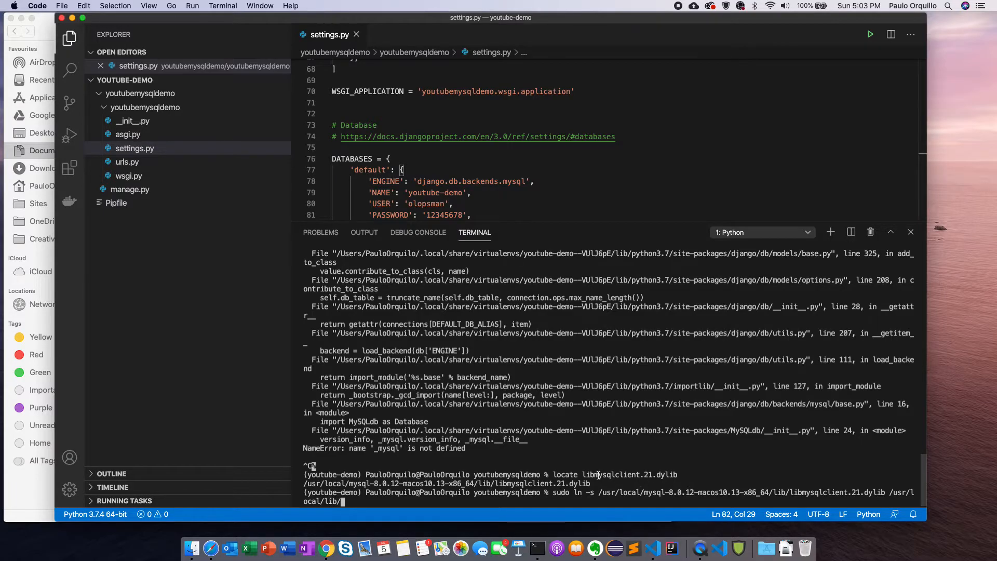
pyautogui.doubleClick(539, 484)
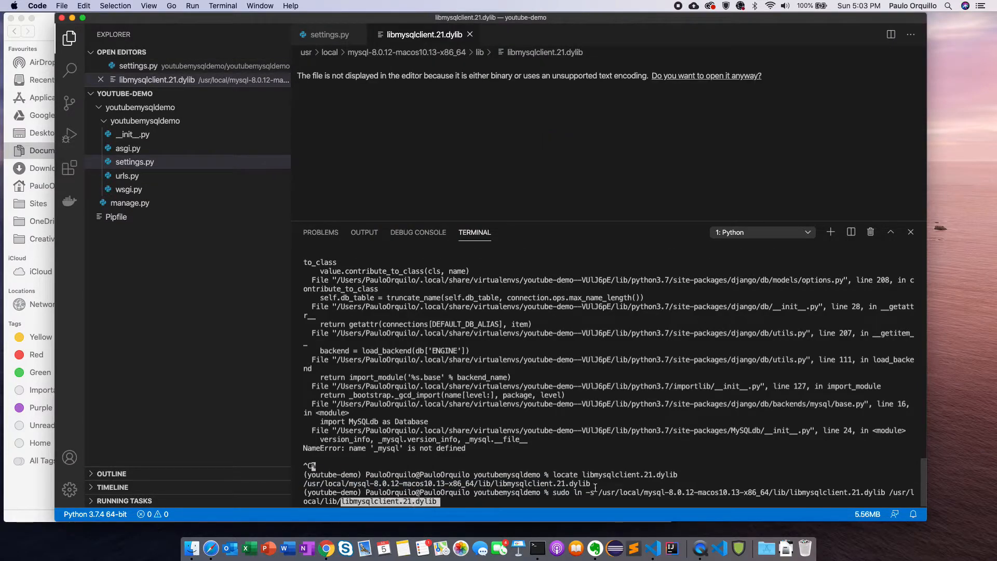
pyautogui.press('Return')
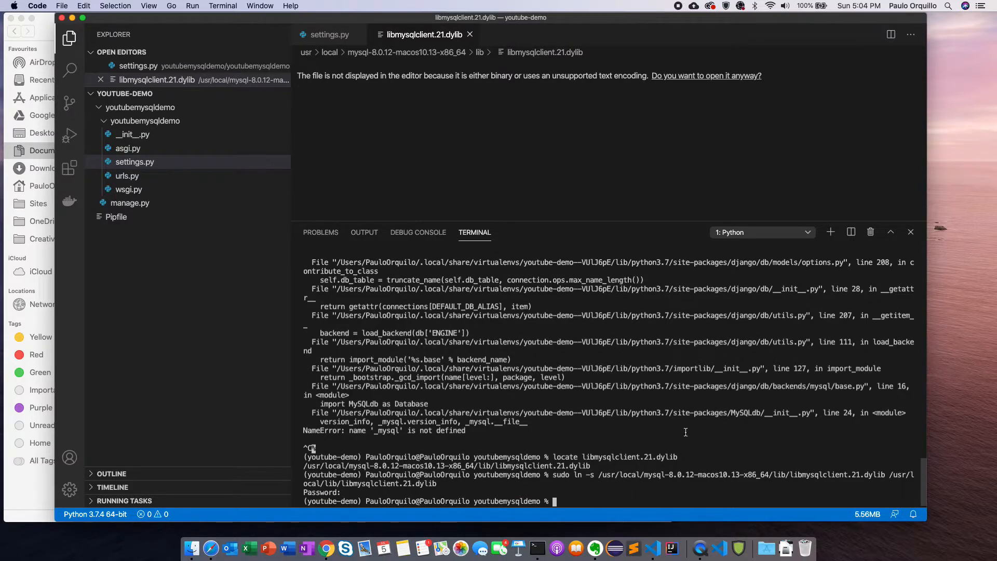
# Rerun the dev server, hit Unknown database 'youtube-demo', and open a second terminal.
pyautogui.write('locate libmysqlclient.21.dylib')
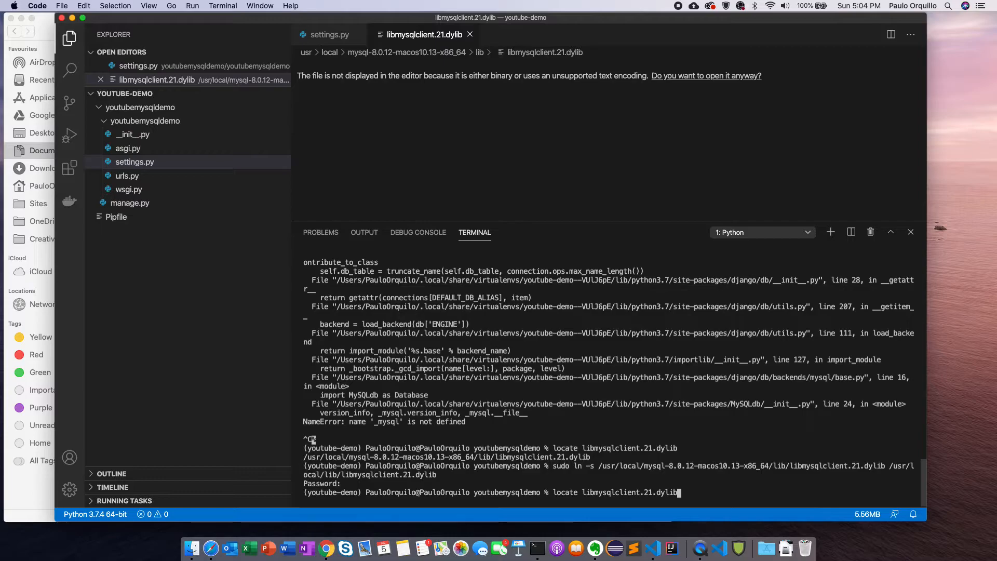
pyautogui.write('python manage.py runserver')
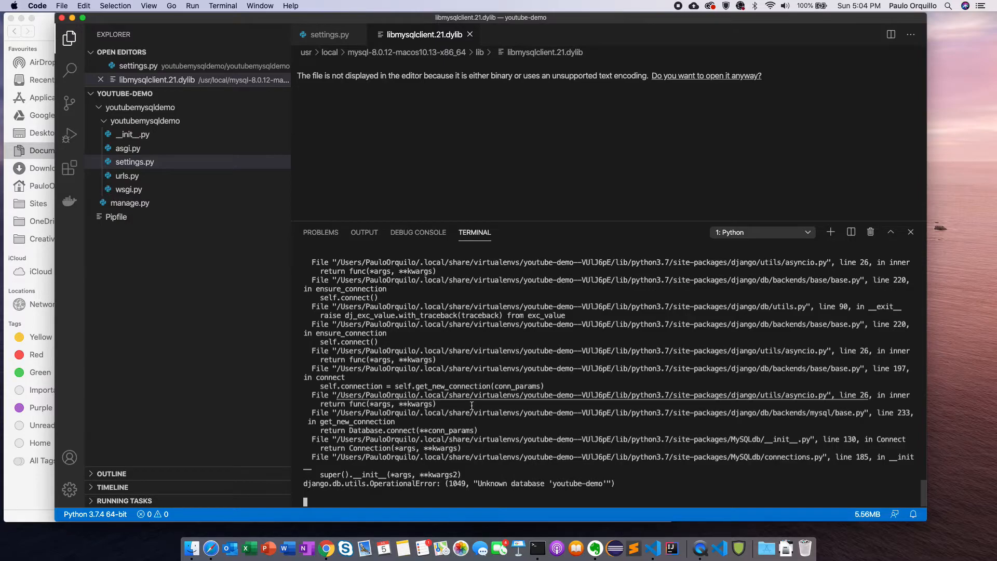
pyautogui.moveTo(578, 483)
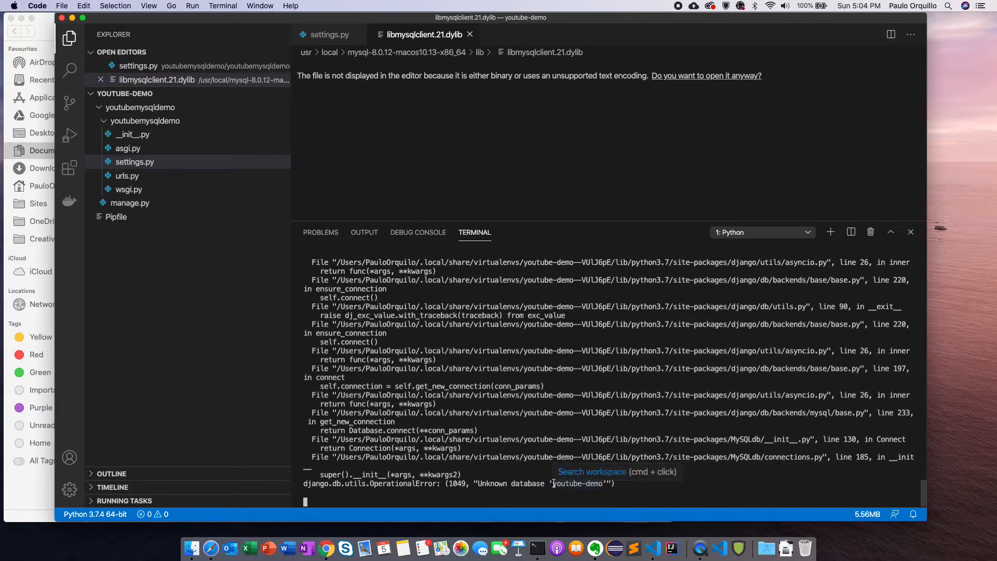
pyautogui.doubleClick(575, 483)
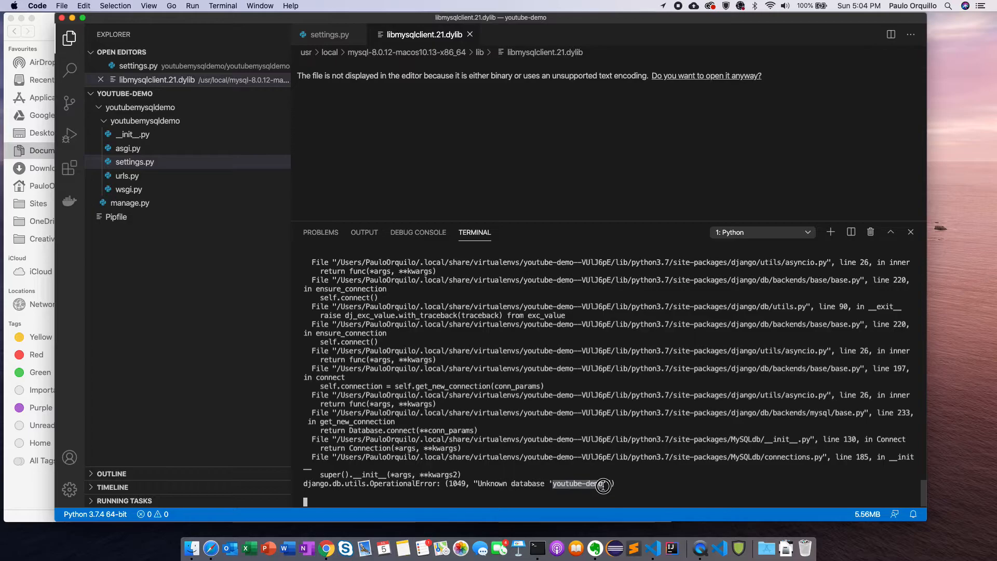
pyautogui.press('ctrl+c')
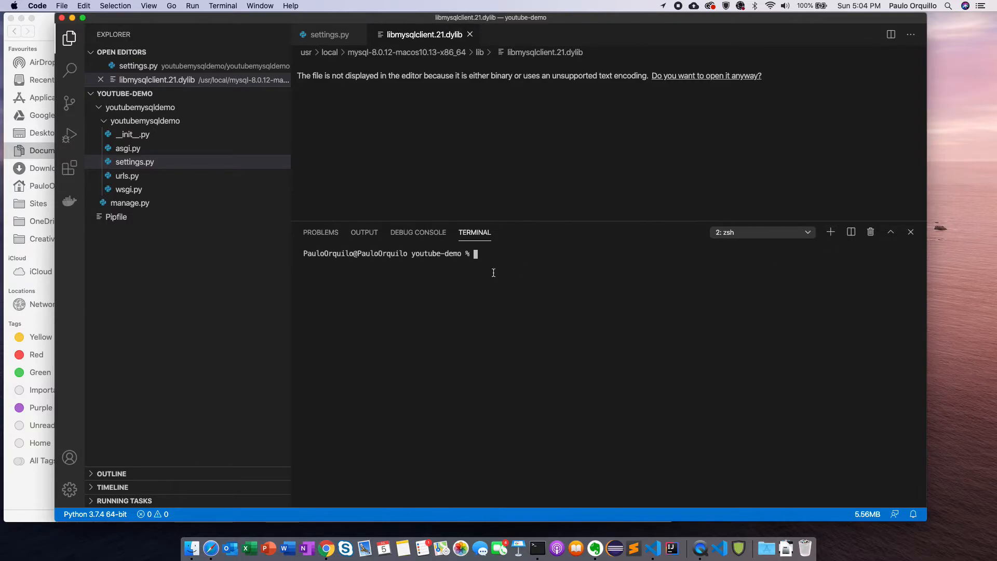
# Log into MySQL as olopsman and create database youtubedemo after hyphenated names fail.
pyautogui.write('mysql -u')
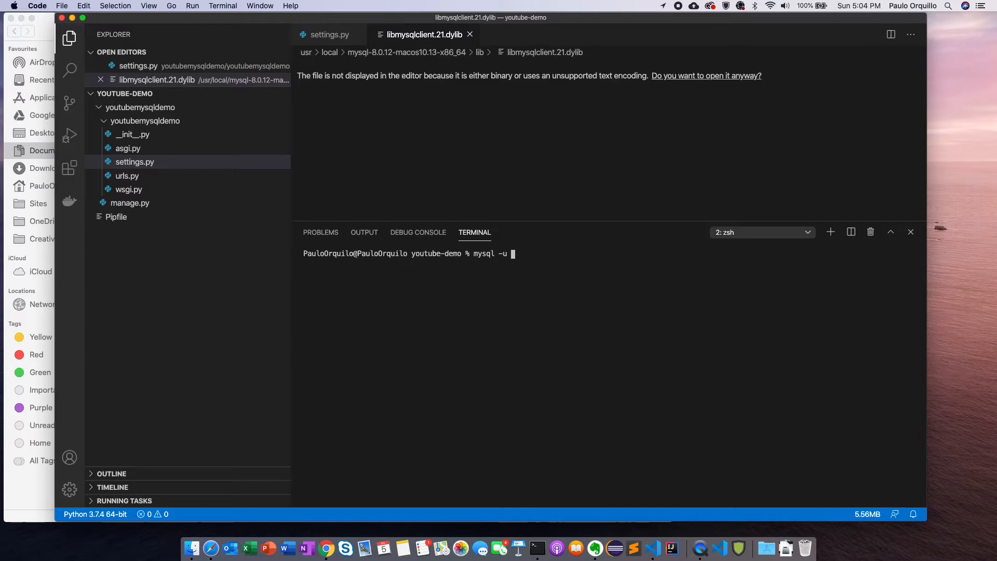
pyautogui.write('olopsman -p')
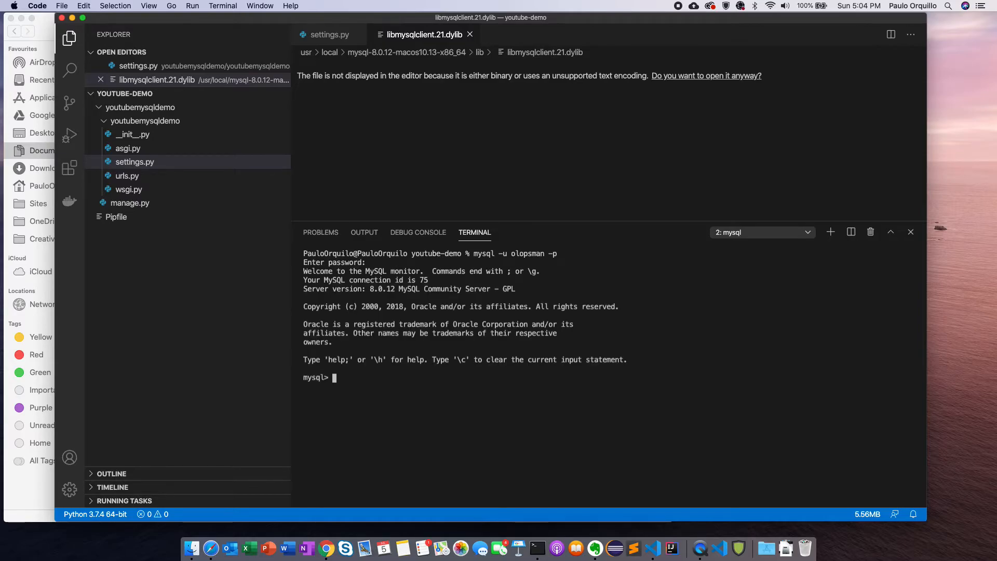
pyautogui.write('create')
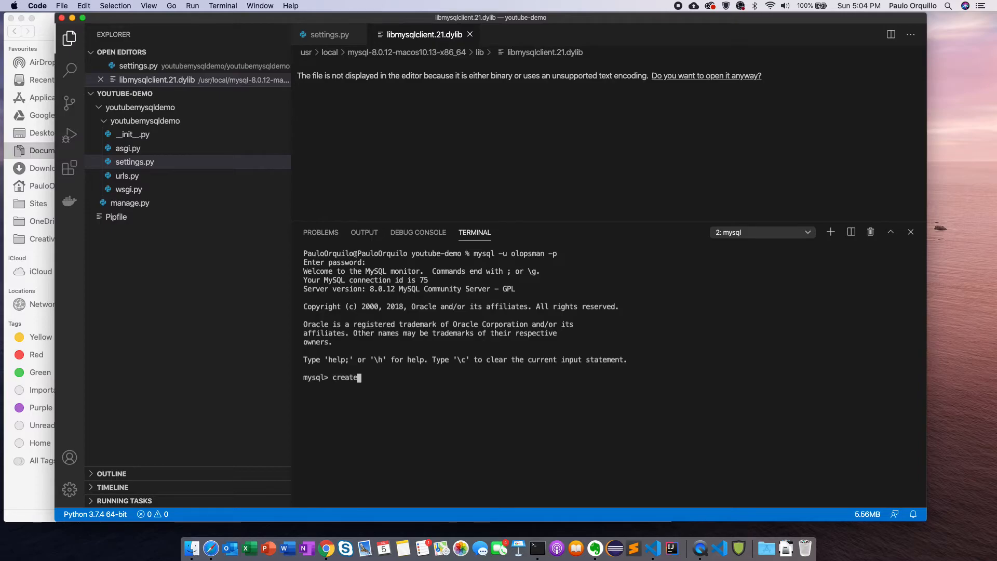
pyautogui.write('database')
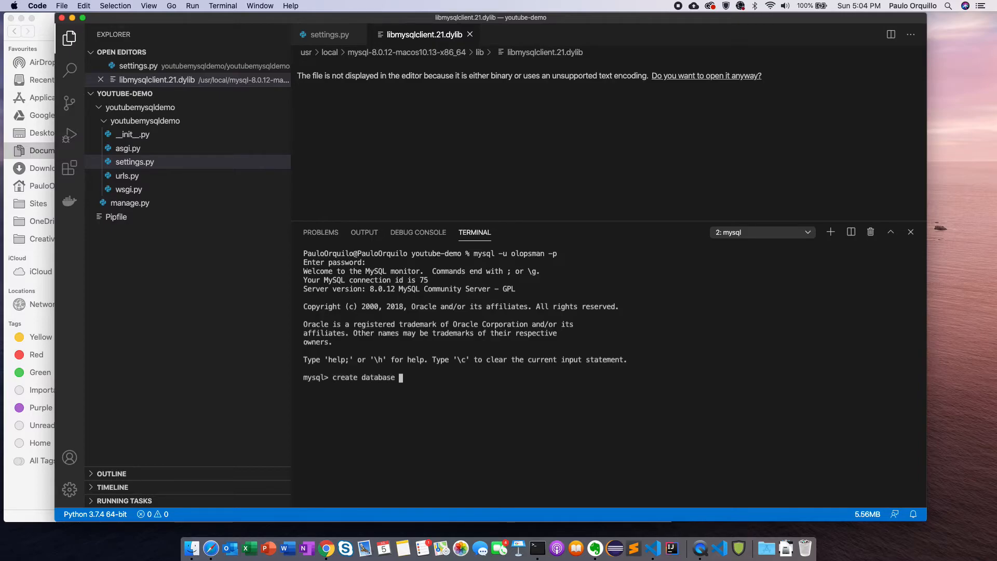
pyautogui.write('youtube-demo;')
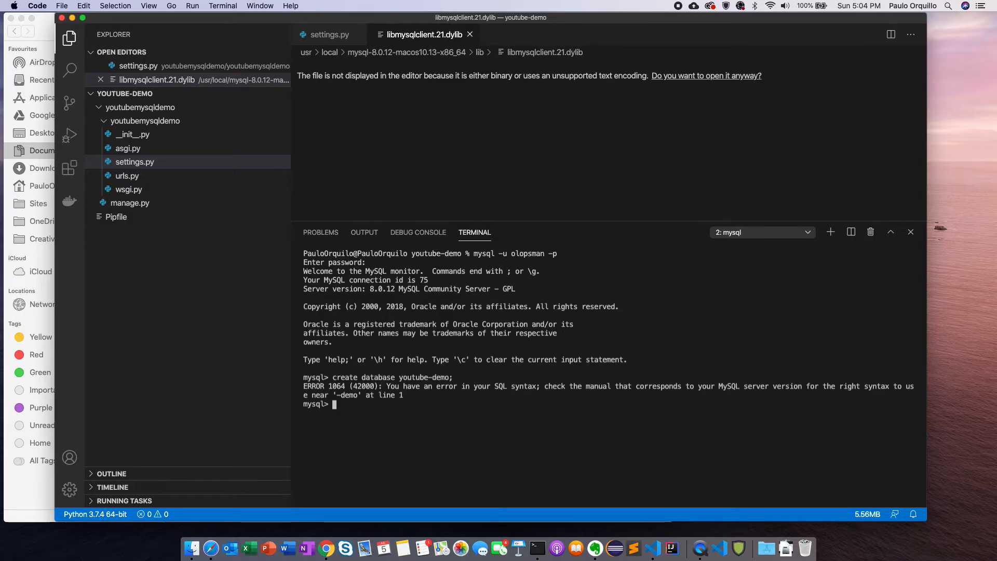
pyautogui.write("create database youtube-demo';")
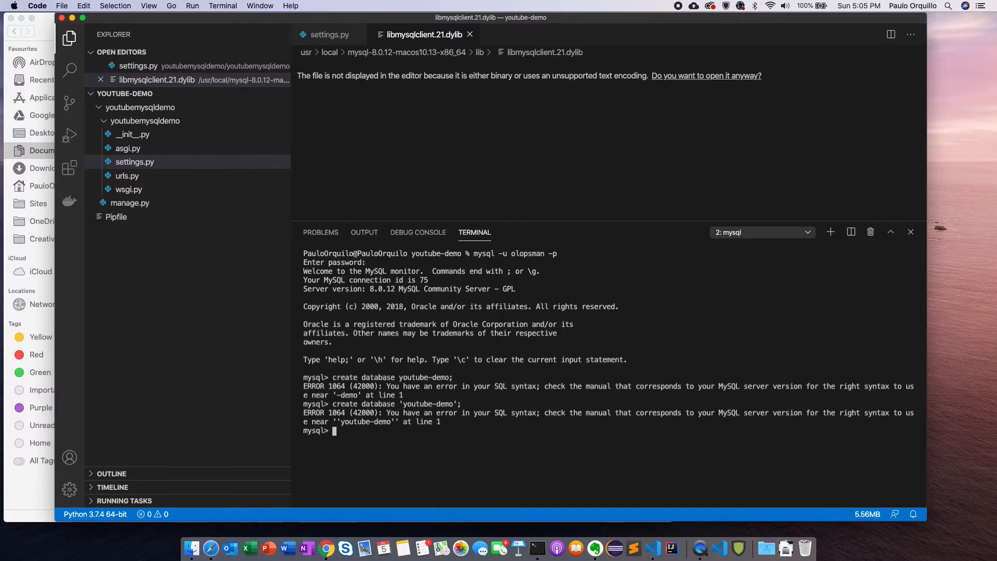
pyautogui.write("create database 'youtube-demo';")
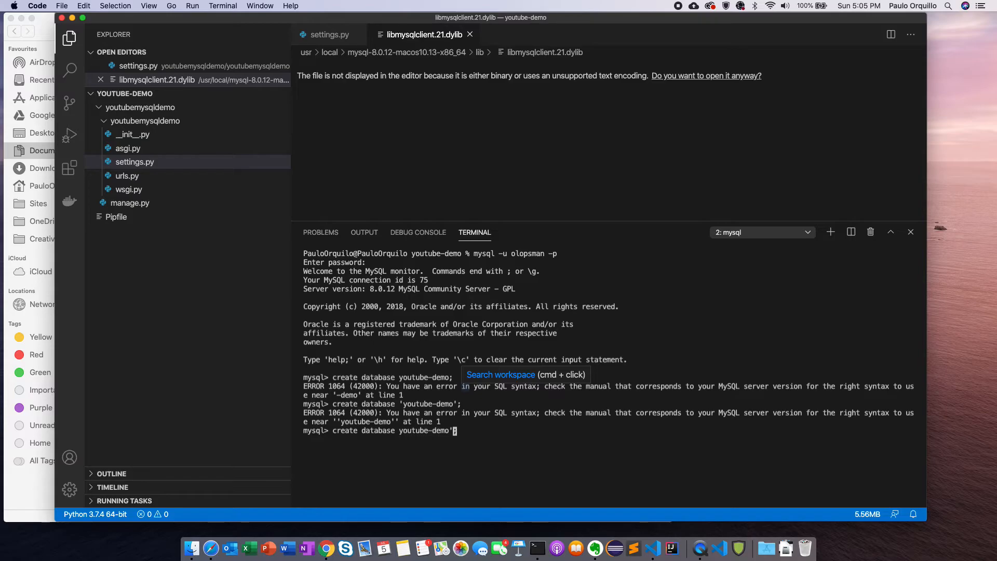
pyautogui.press('Backspace')
pyautogui.write(';')
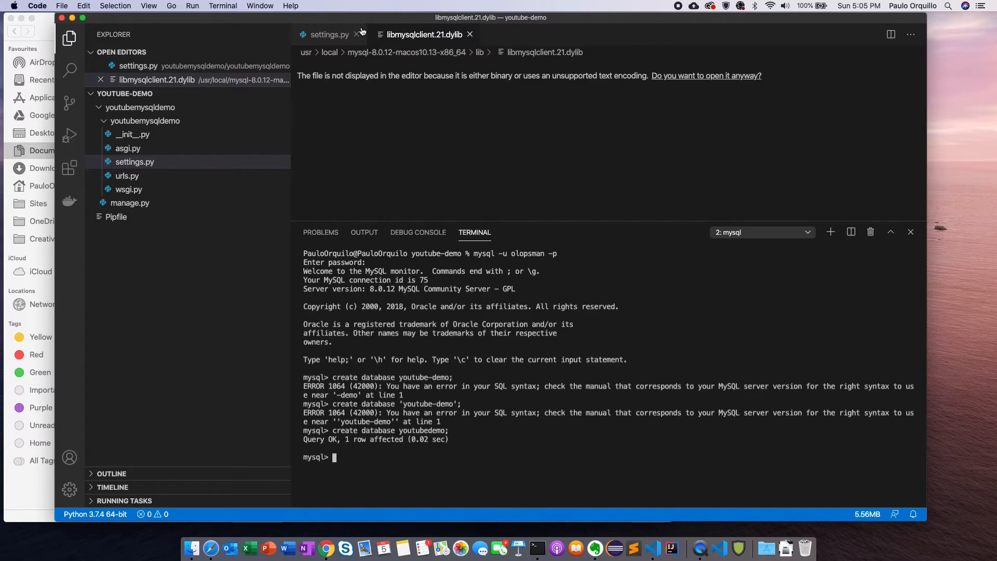
pyautogui.click(329, 34)
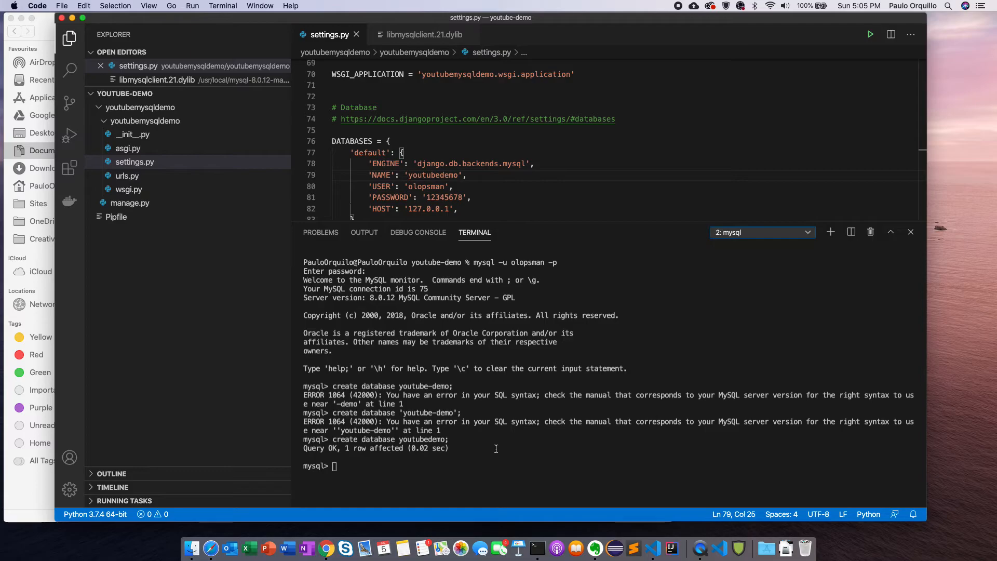
# Set NAME to 'youtubedemo' in settings.py and USE youtubedemo in MySQL.
pyautogui.write('s')
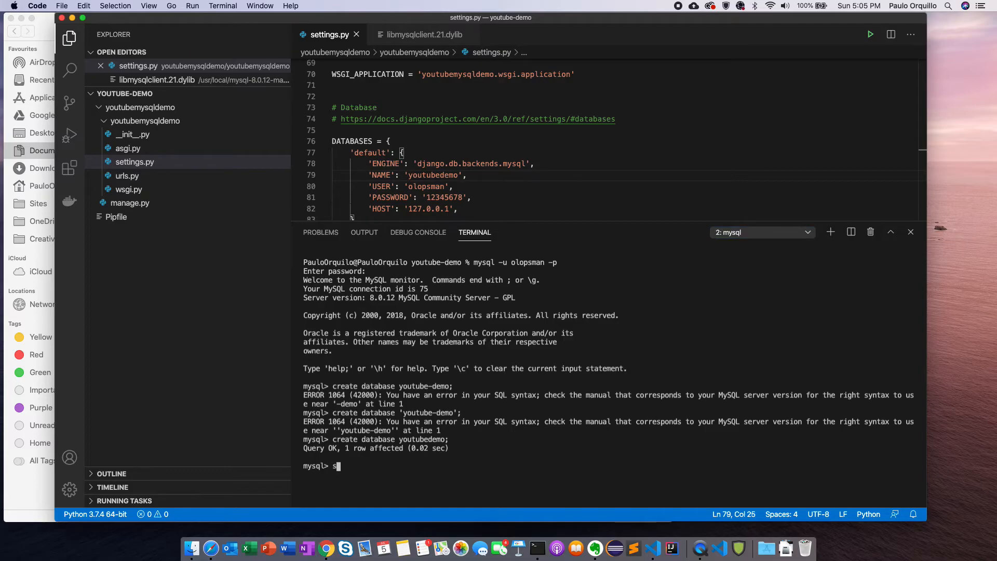
pyautogui.write('use yout')
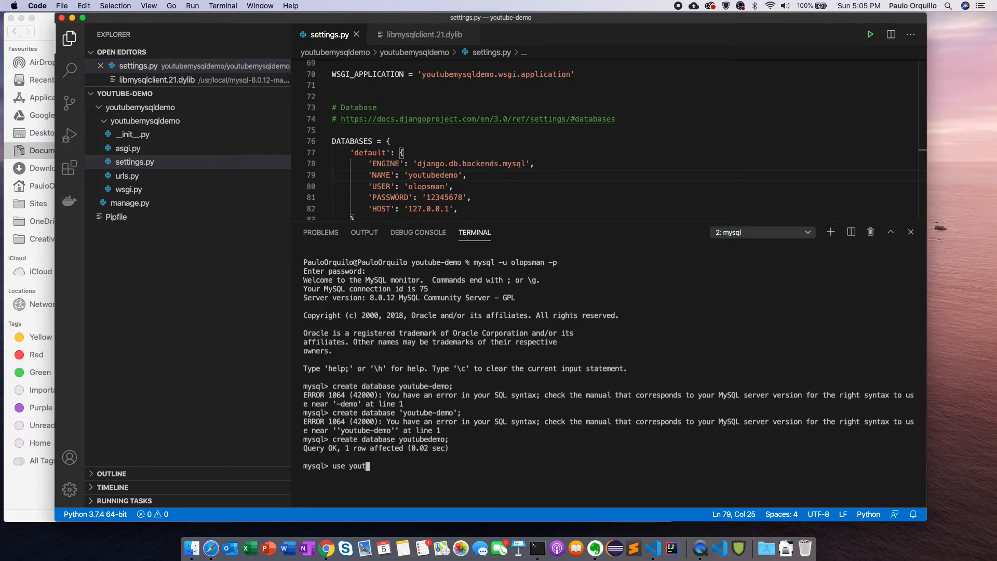
pyautogui.write('ubedemo;')
pyautogui.write('show tables;')
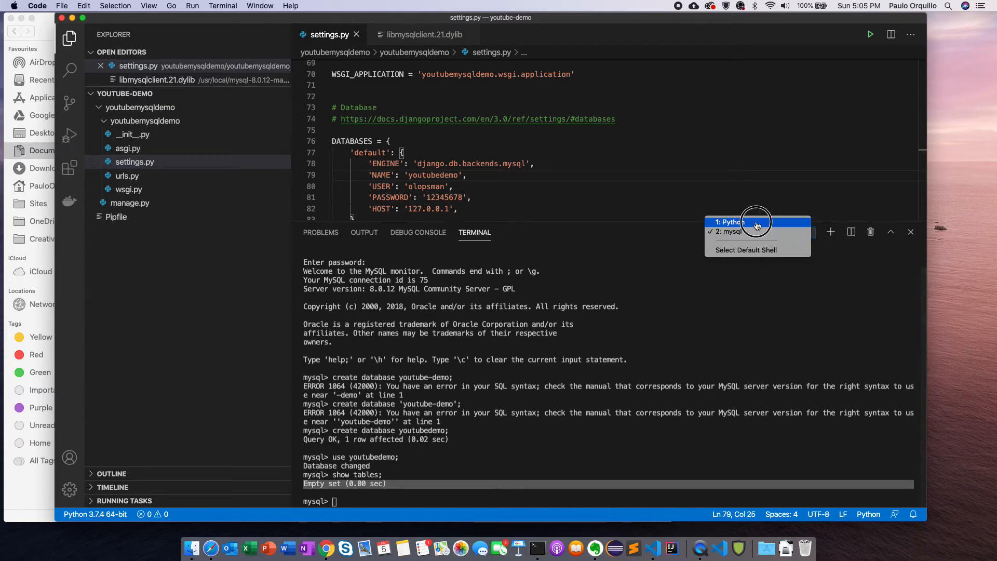
# Return to the Python project terminal to run the Django dev server.
pyautogui.click(728, 221)
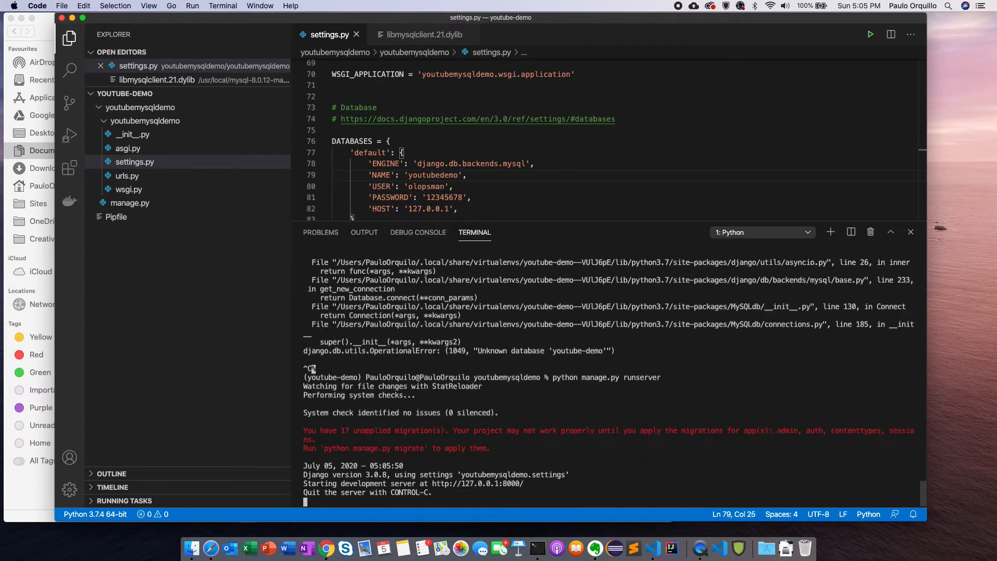
pyautogui.moveTo(334, 435)
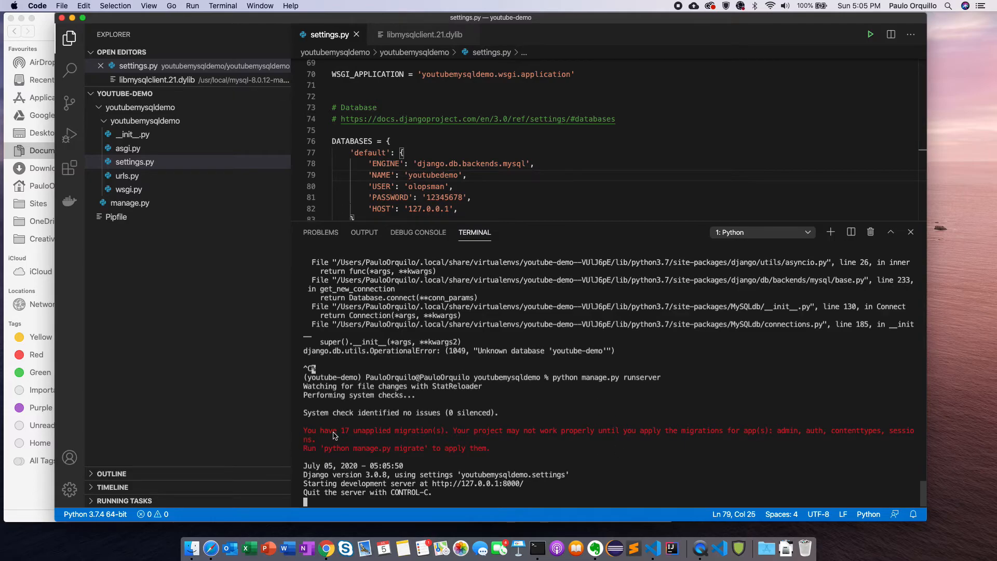
pyautogui.moveTo(431, 449)
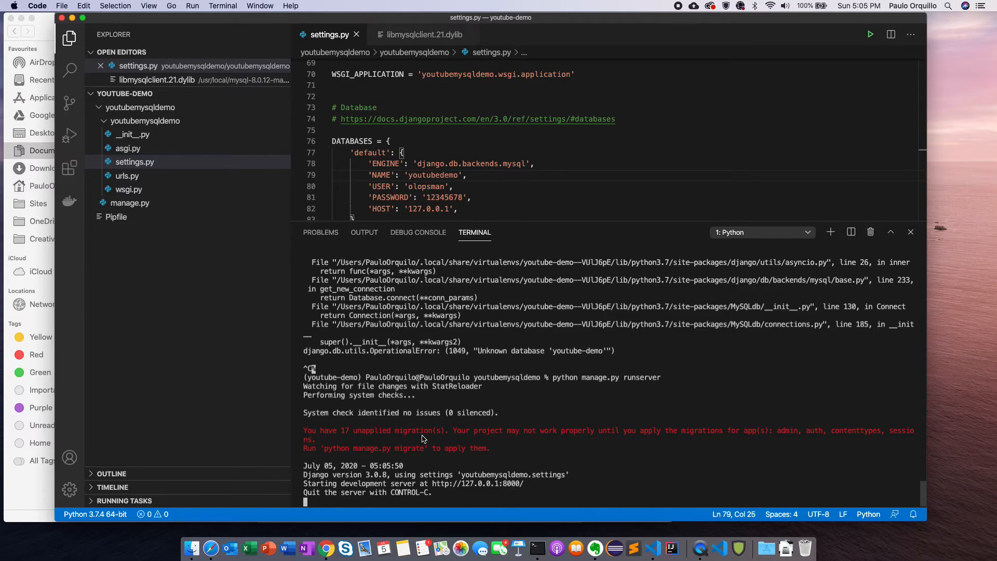
pyautogui.moveTo(499, 480)
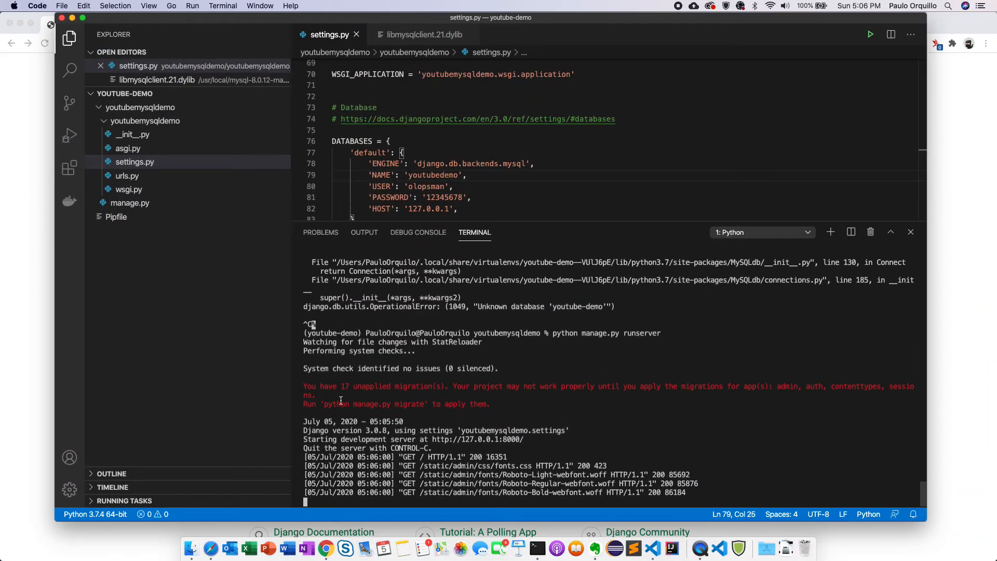
pyautogui.moveTo(360, 405)
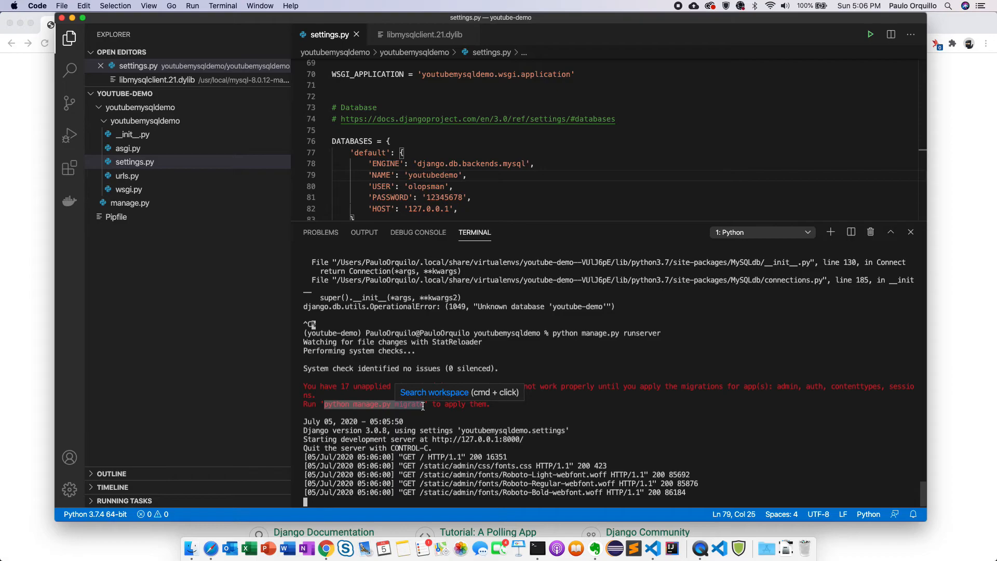
pyautogui.moveTo(720, 457)
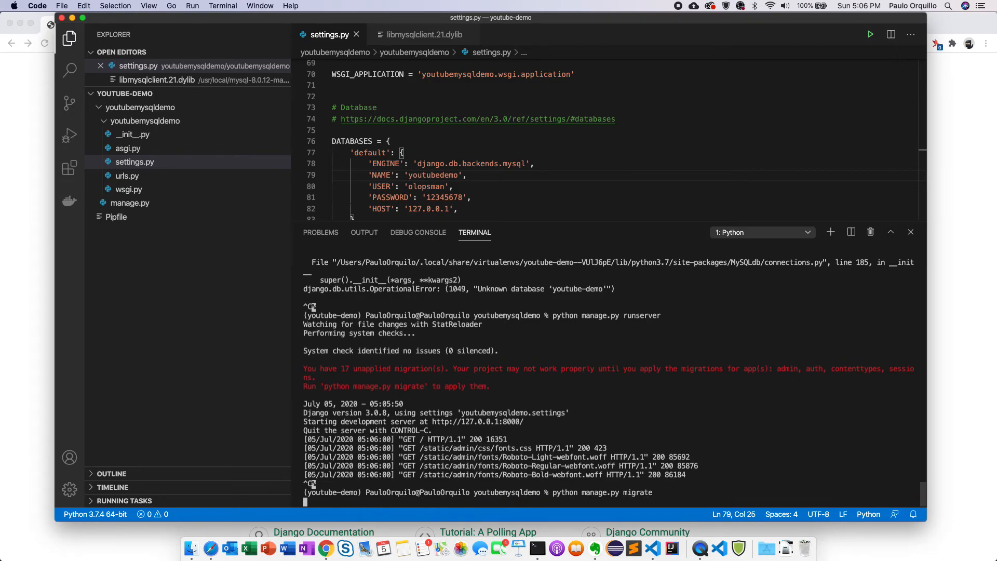
# Apply the 17 pending Django migrations, then bring up the mysql terminal.
pyautogui.press('enter')
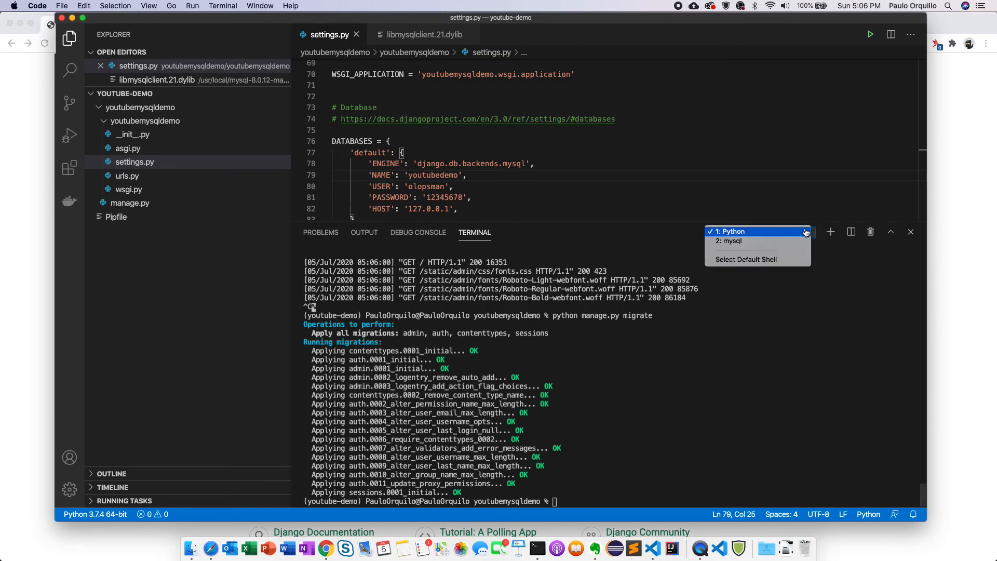
pyautogui.click(730, 241)
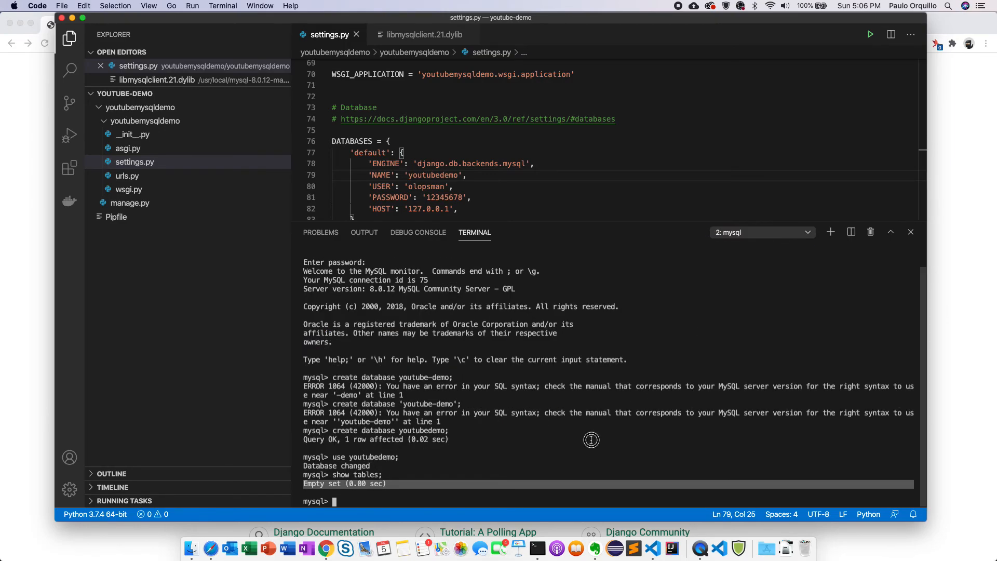